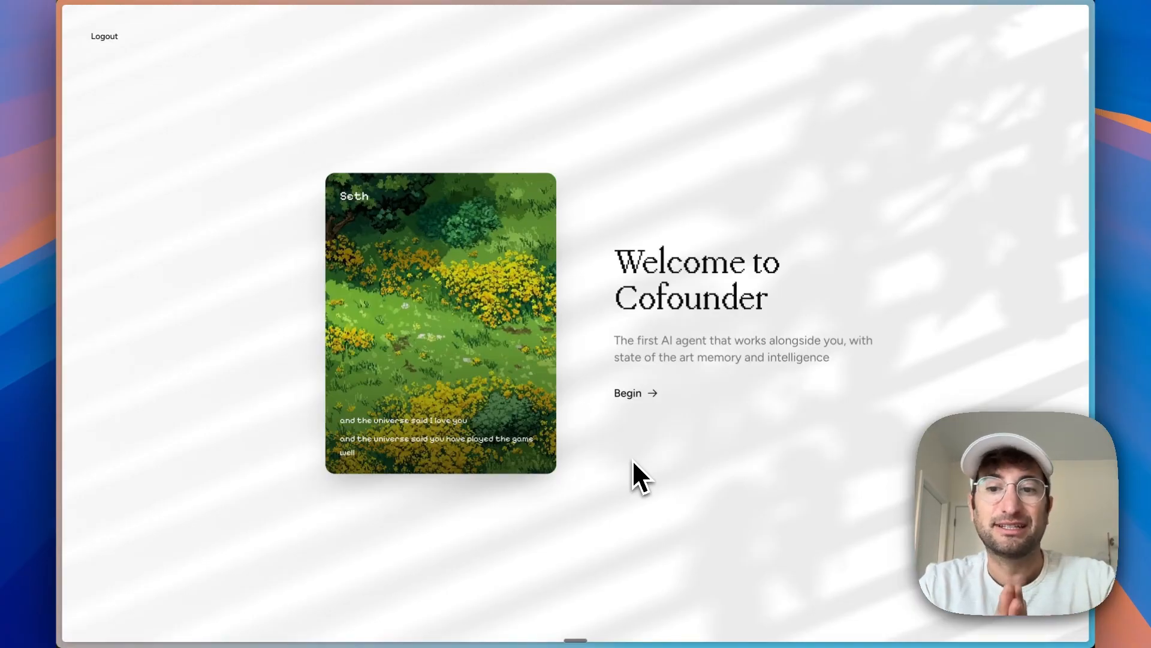
Step: Begin onboarding, enter the name 'Seth', and accept the generated background summary
{"action": "left_click", "coordinate": [627, 393]}
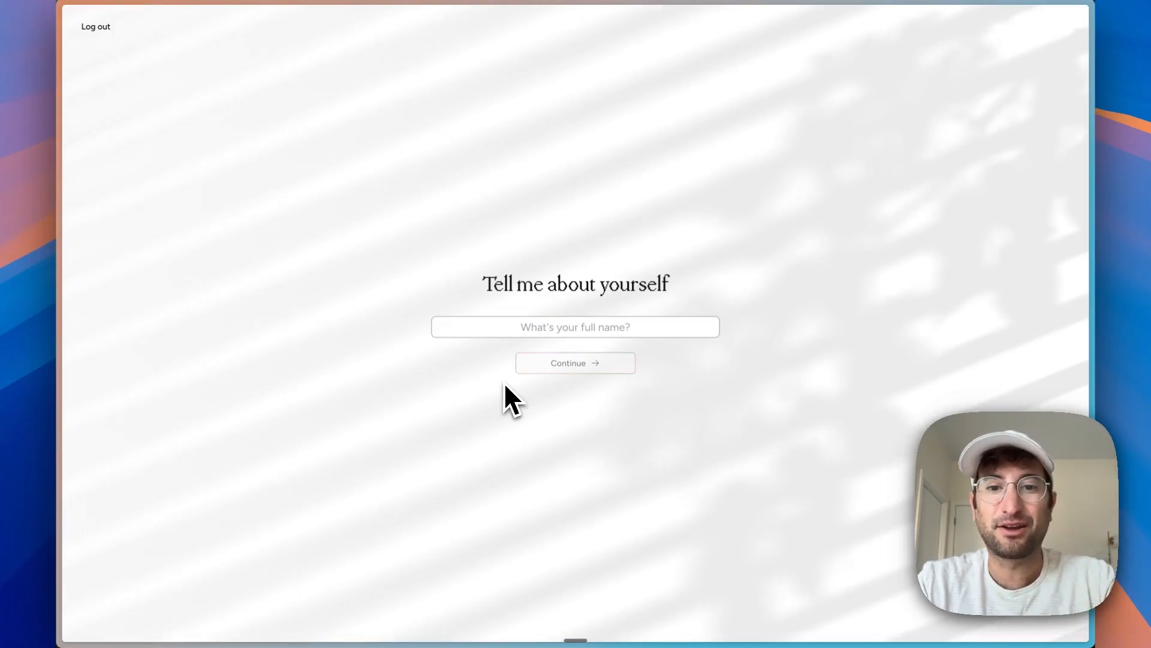
{"action": "type", "text": "Seth"}
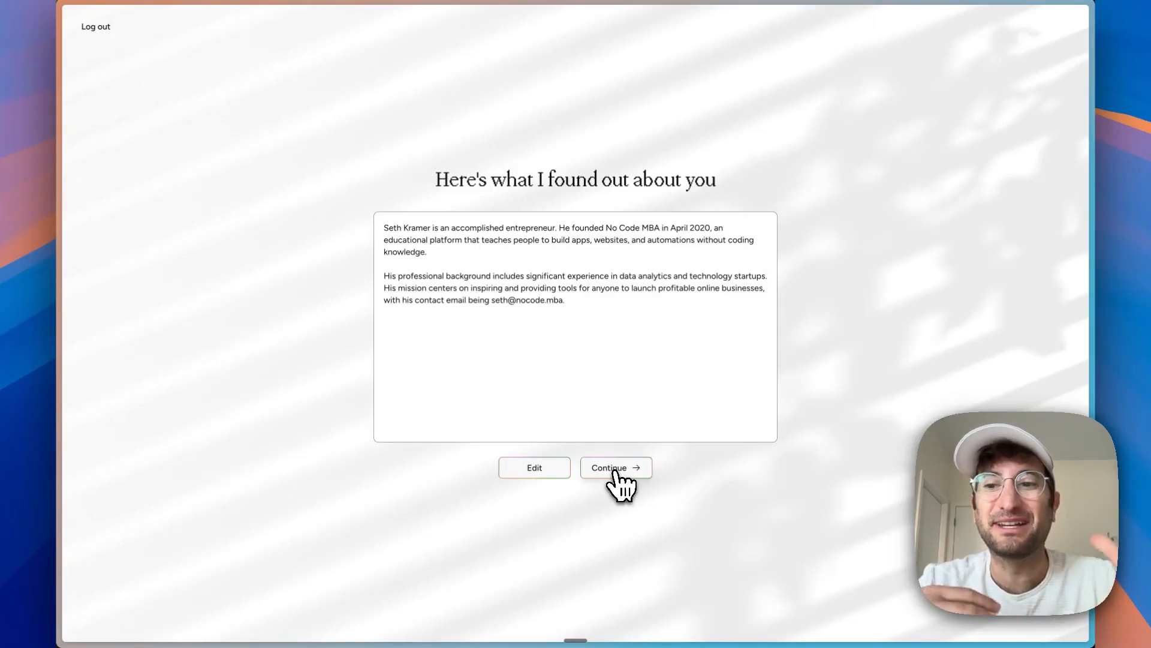
{"action": "left_click", "coordinate": [615, 468]}
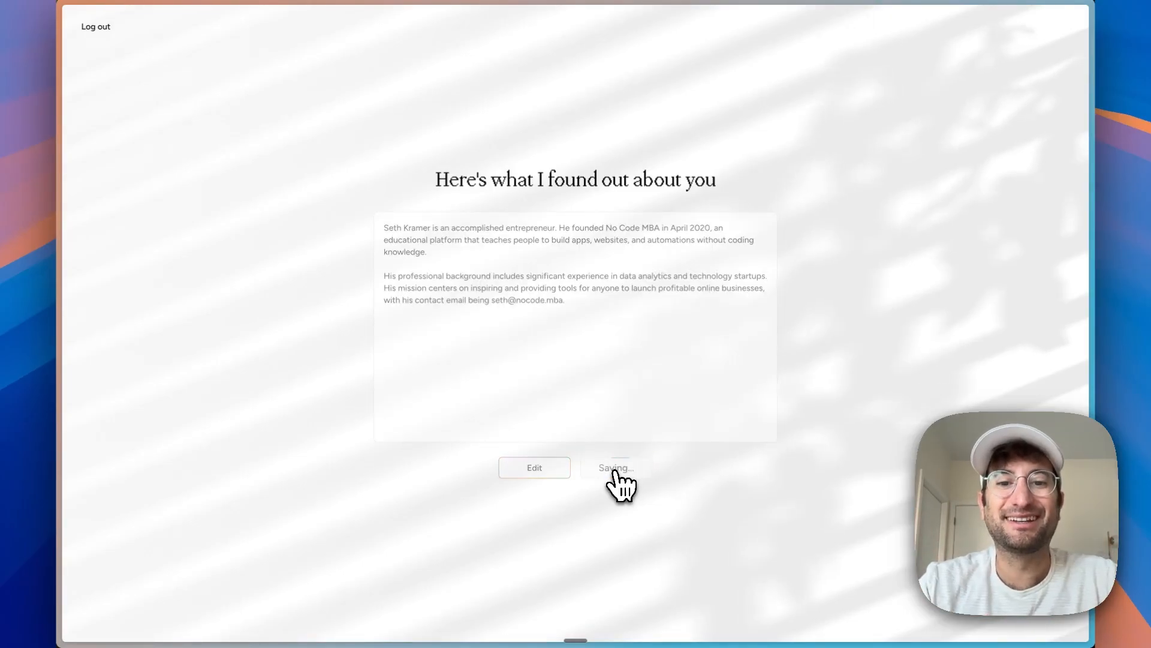
Step: Enter 'No Code MBA' as the company, described as 'No Code and AI education'
{"action": "left_click", "coordinate": [616, 468]}
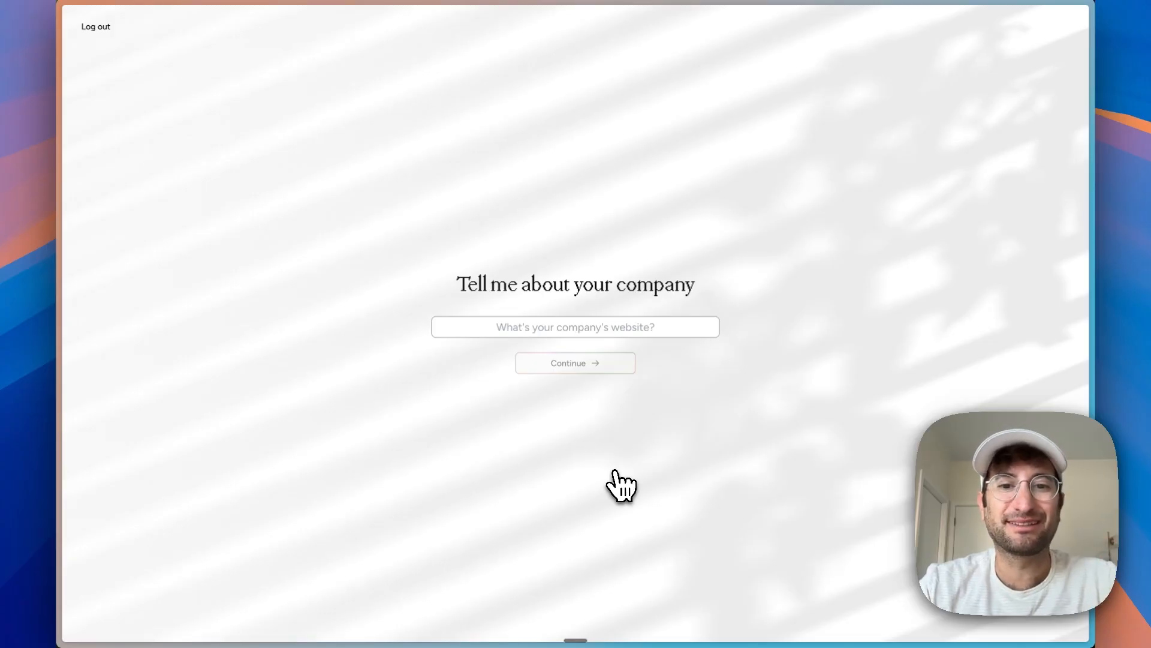
{"action": "type", "text": "No Code MBA"}
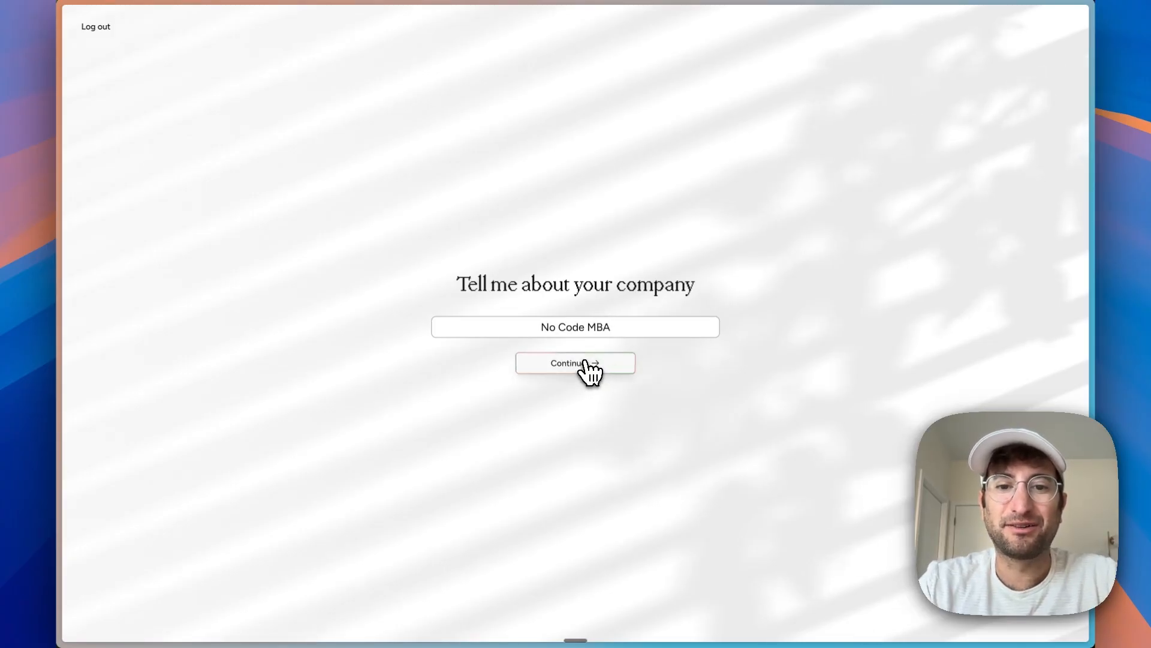
{"action": "left_click", "coordinate": [575, 363]}
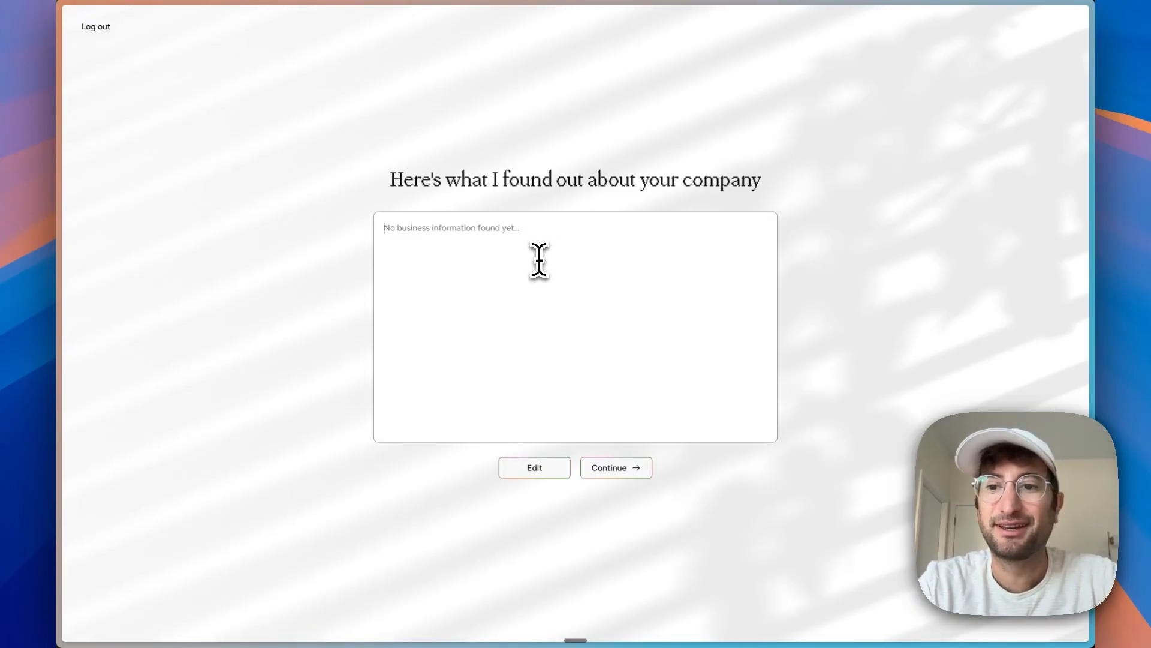
{"action": "type", "text": "No Code and AI educatio"}
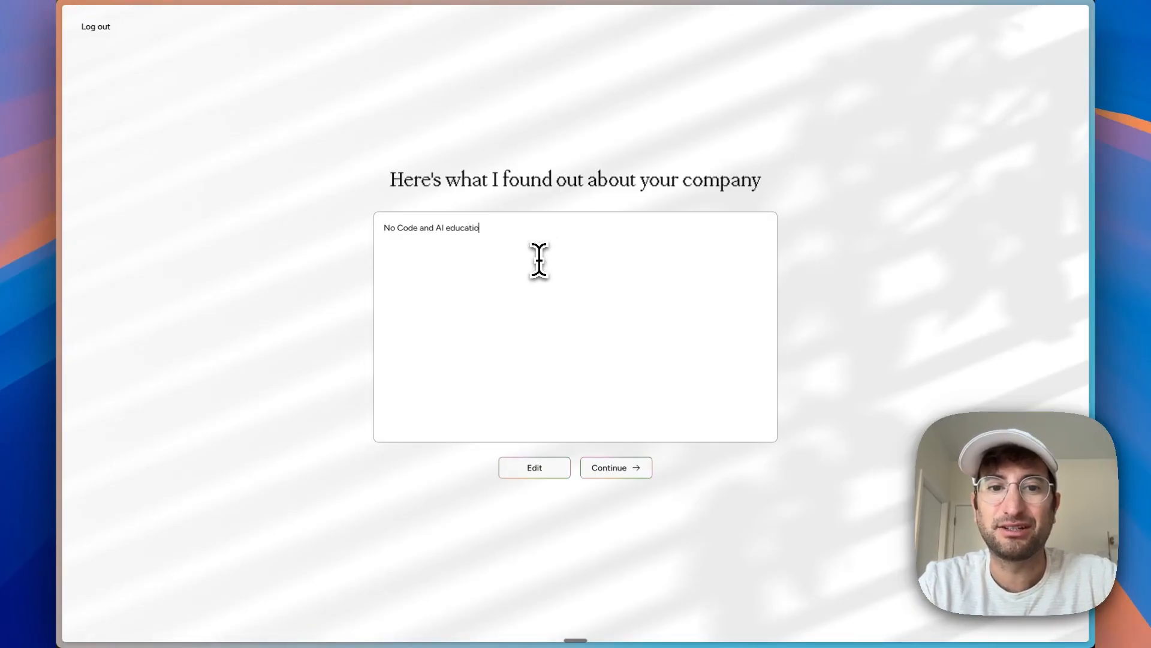
{"action": "left_click", "coordinate": [615, 468]}
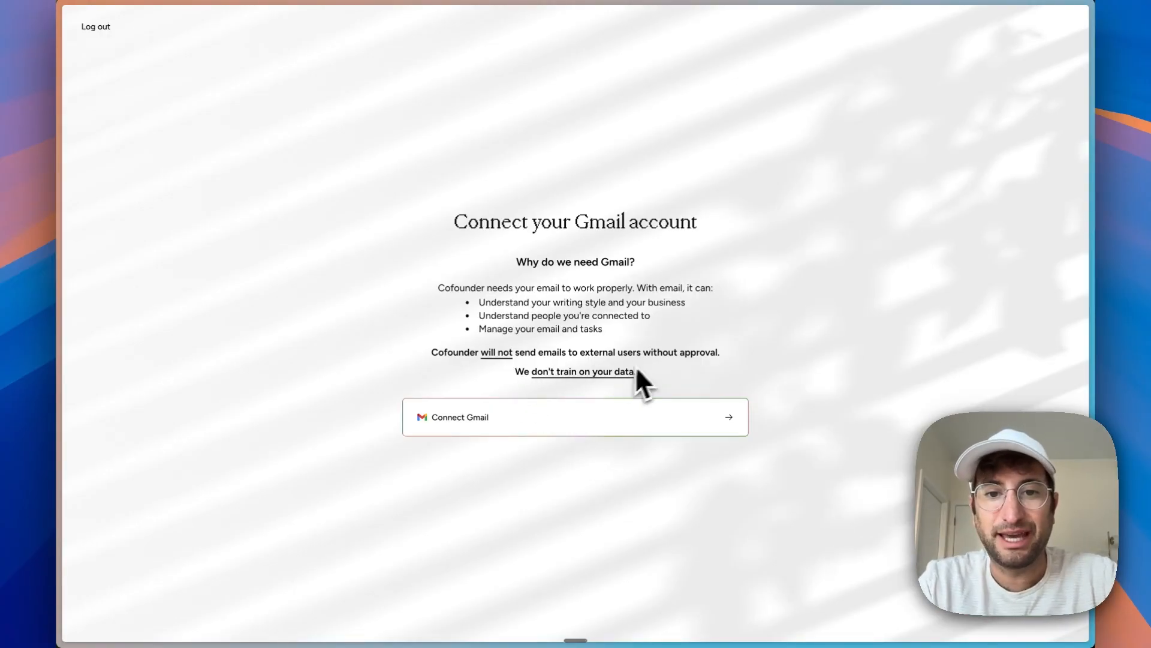
{"action": "mouse_move", "coordinate": [530, 435]}
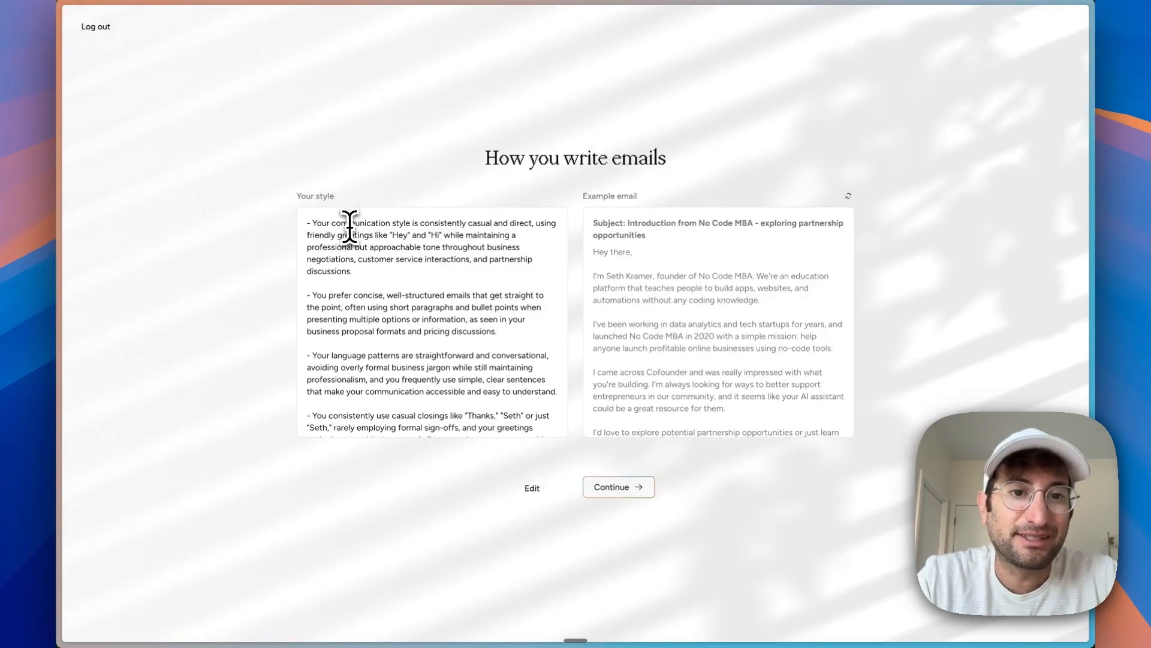
Step: Read through the generated email writing-style summary and example email, then accept it
{"action": "left_click_drag", "start_coordinate": [347, 222], "coordinate": [396, 247]}
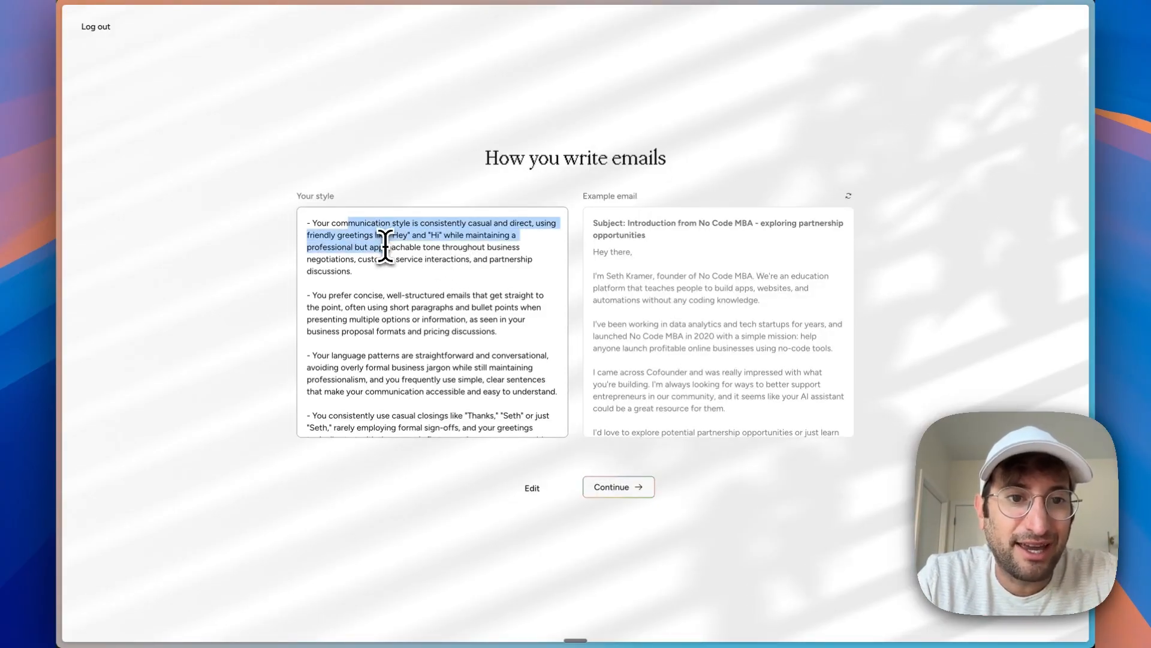
{"action": "scroll", "scroll_direction": "down", "scroll_amount": 3}
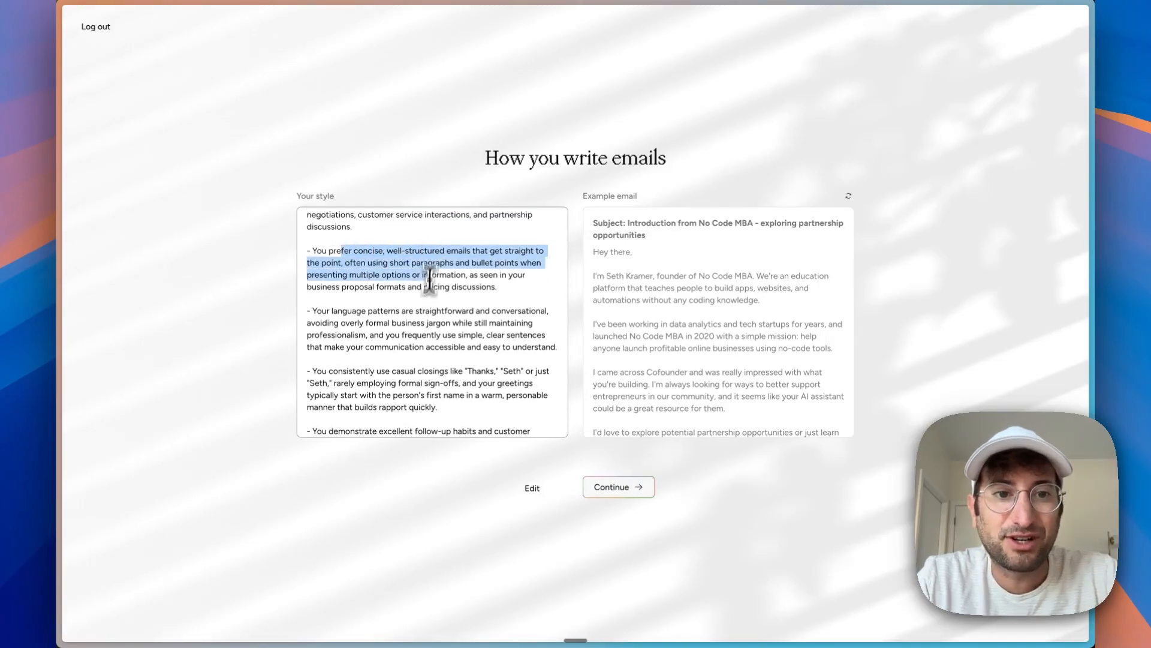
{"action": "scroll", "scroll_direction": "down", "scroll_amount": 3}
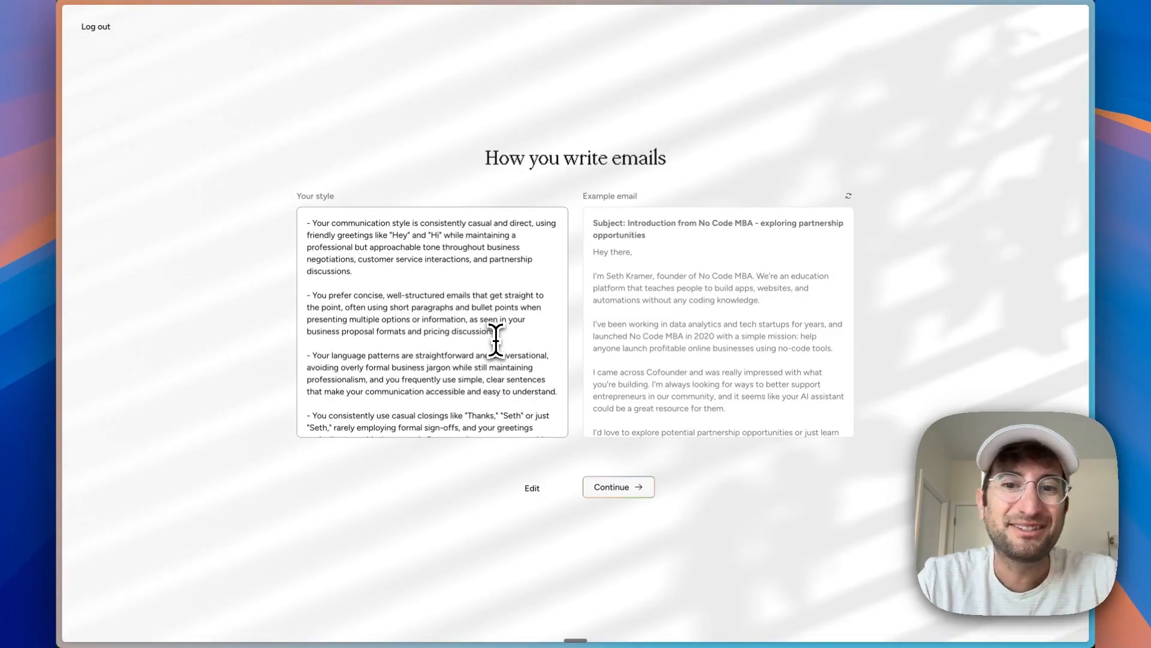
{"action": "scroll", "scroll_direction": "down", "scroll_amount": 3}
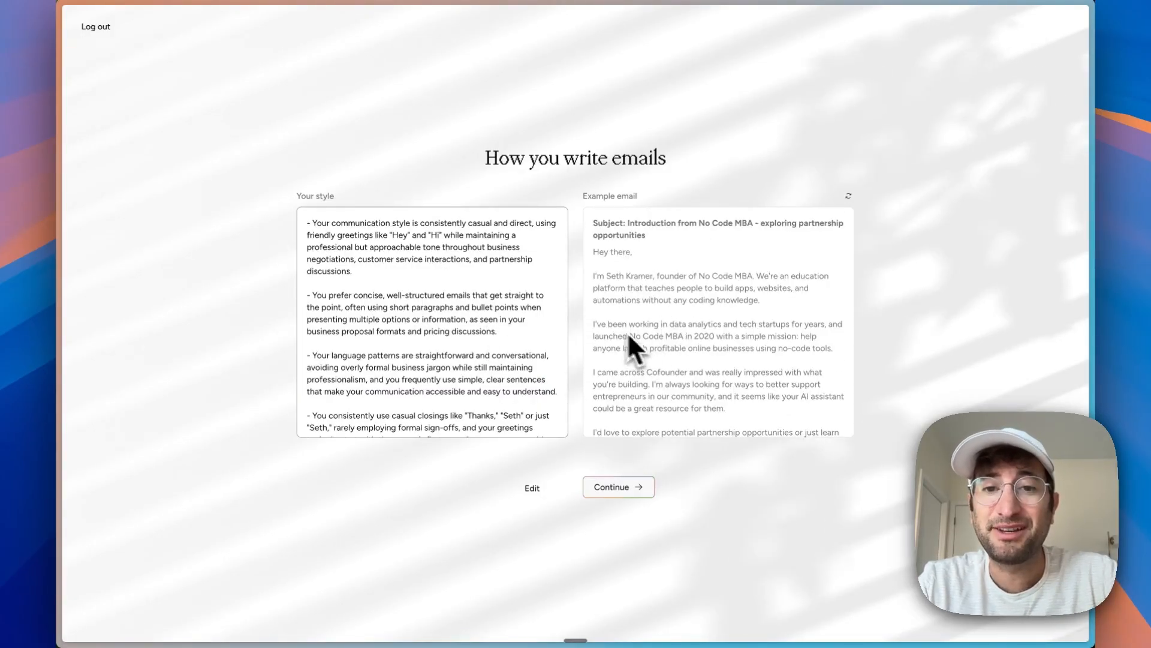
{"action": "left_click", "coordinate": [618, 487]}
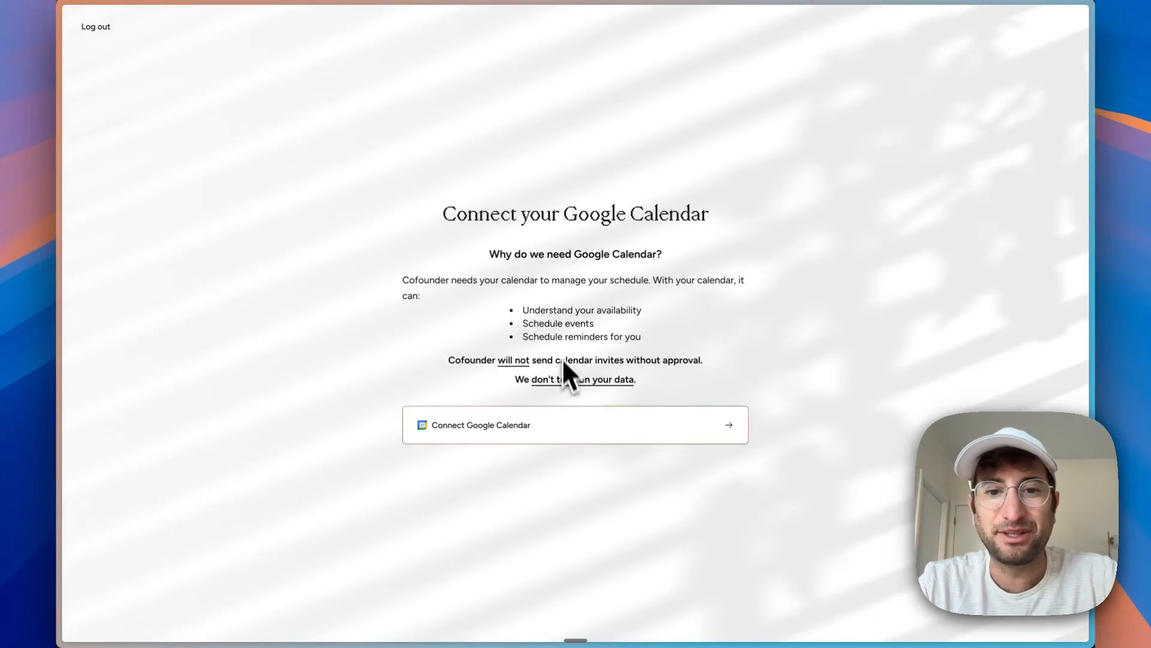
{"action": "mouse_move", "coordinate": [576, 437]}
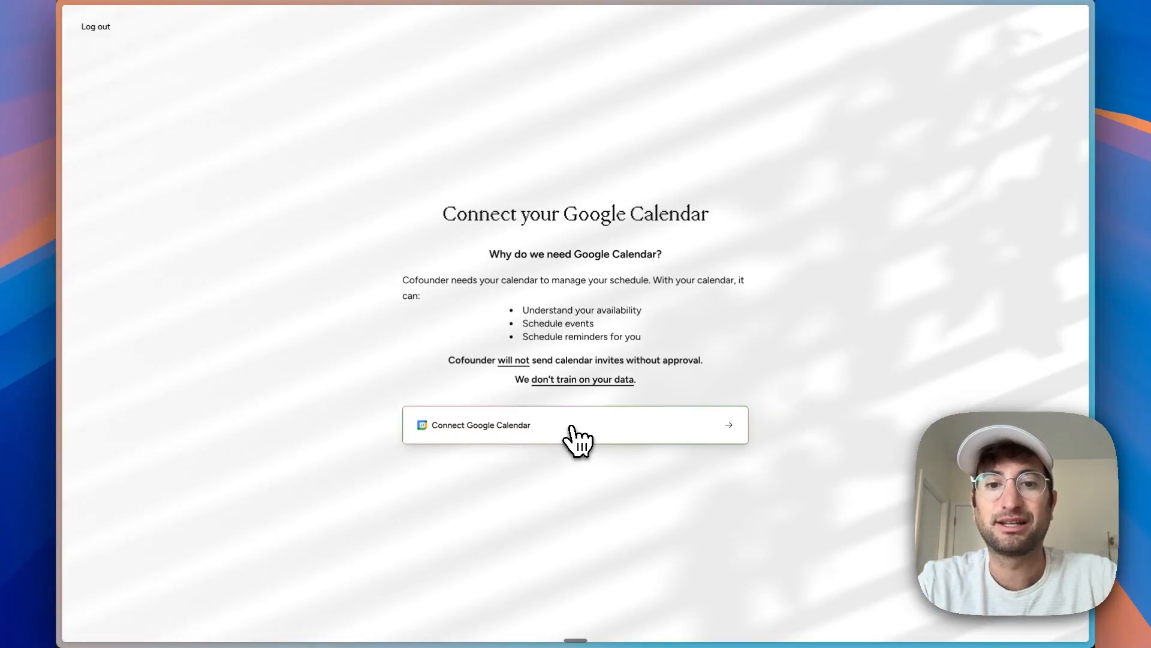
Step: Connect Google Calendar and accept the inferred calendar preferences
{"action": "left_click", "coordinate": [576, 425]}
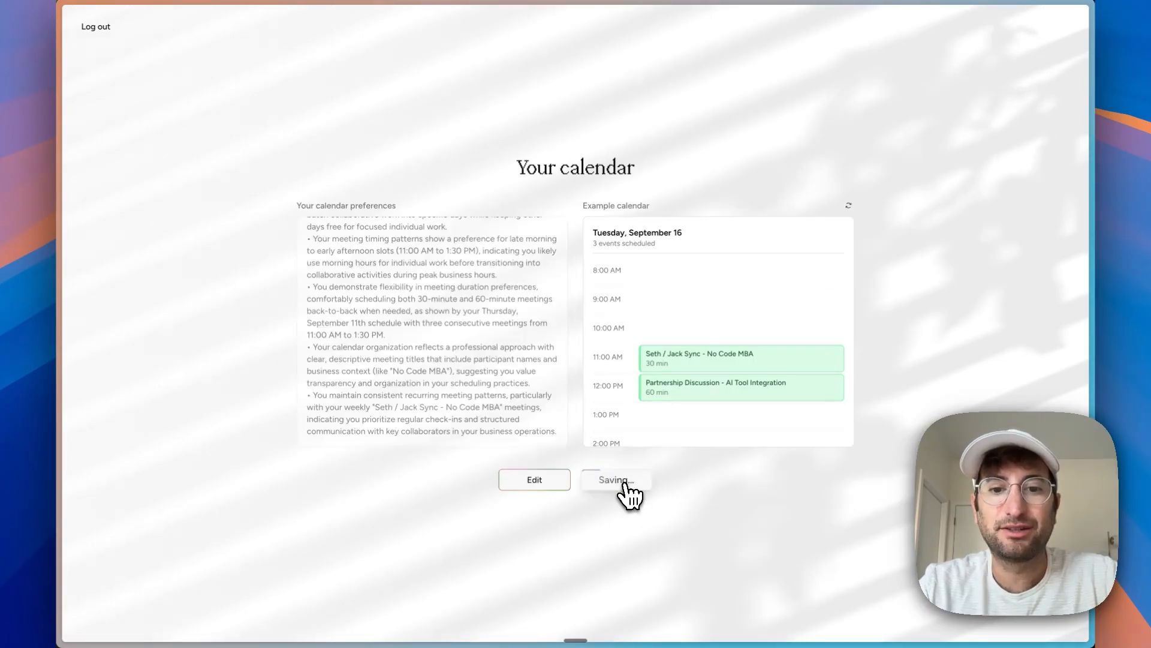
{"action": "left_click", "coordinate": [613, 480]}
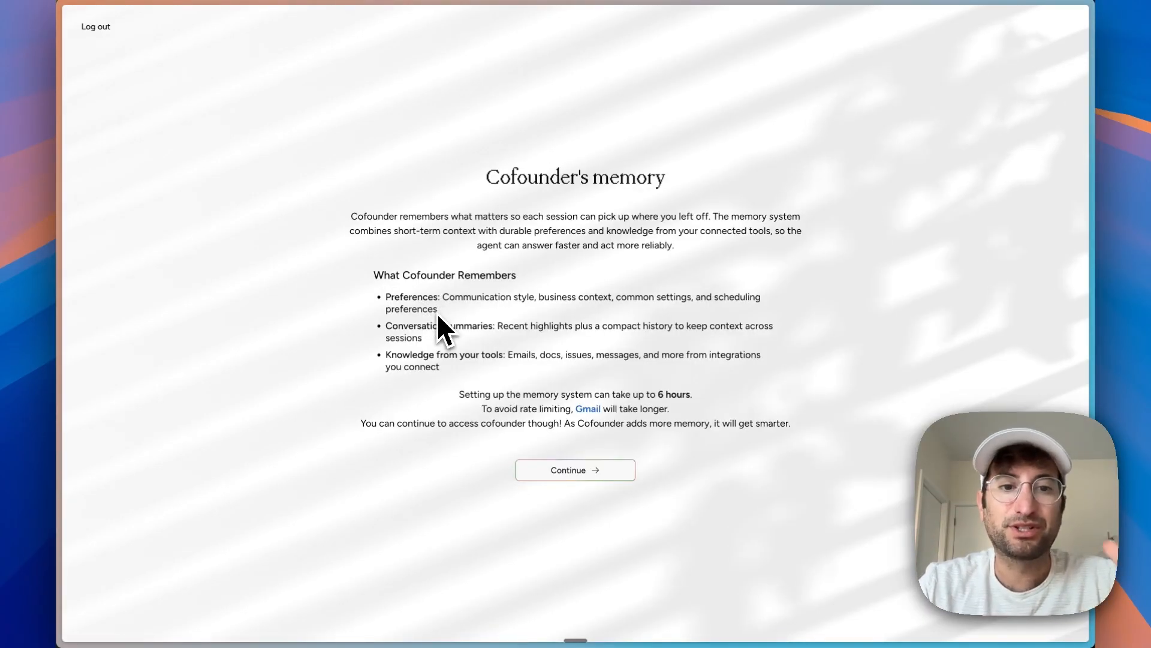
{"action": "mouse_move", "coordinate": [422, 351]}
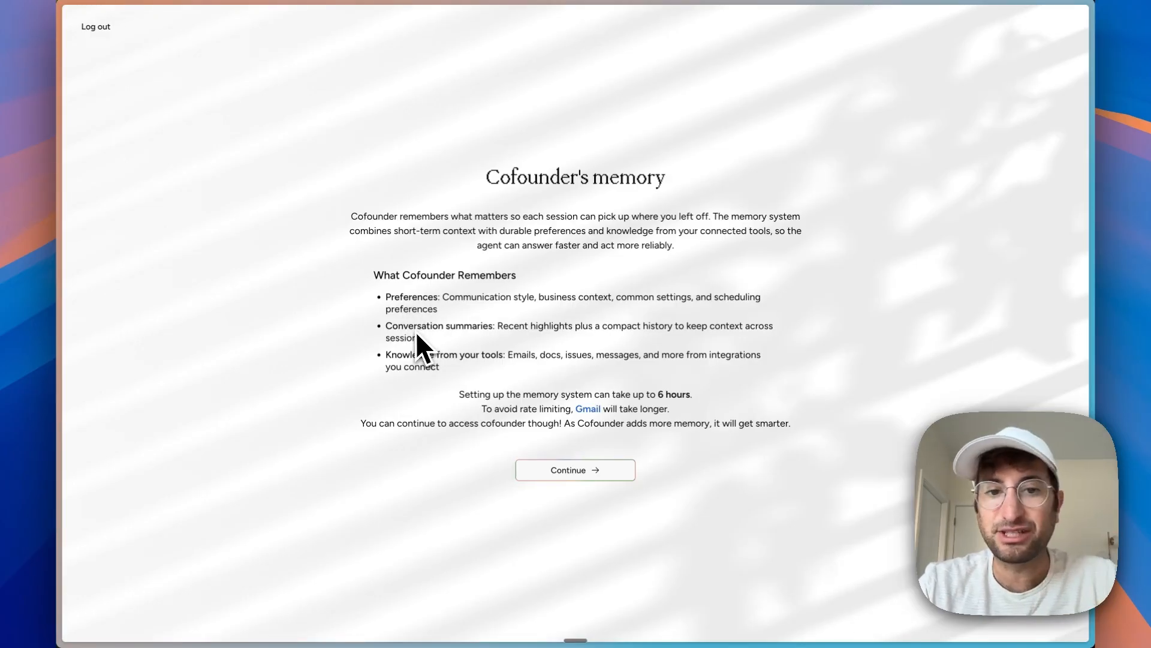
{"action": "mouse_move", "coordinate": [606, 507]}
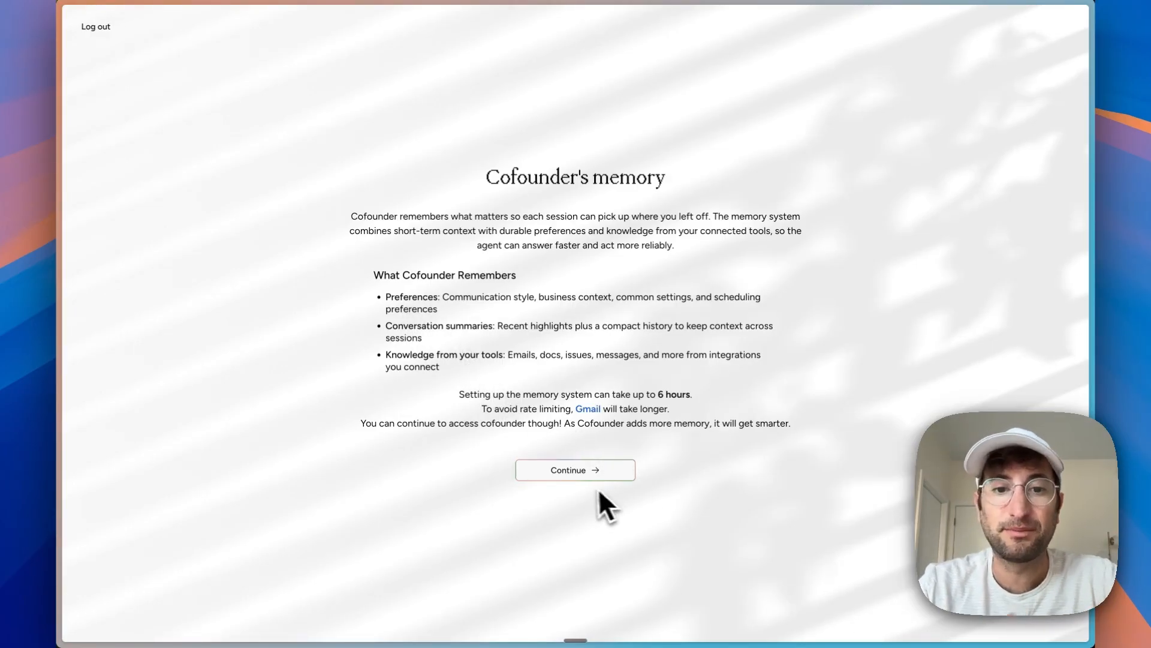
Step: Continue past the memory explanation and skip the other integrations
{"action": "left_click", "coordinate": [575, 470]}
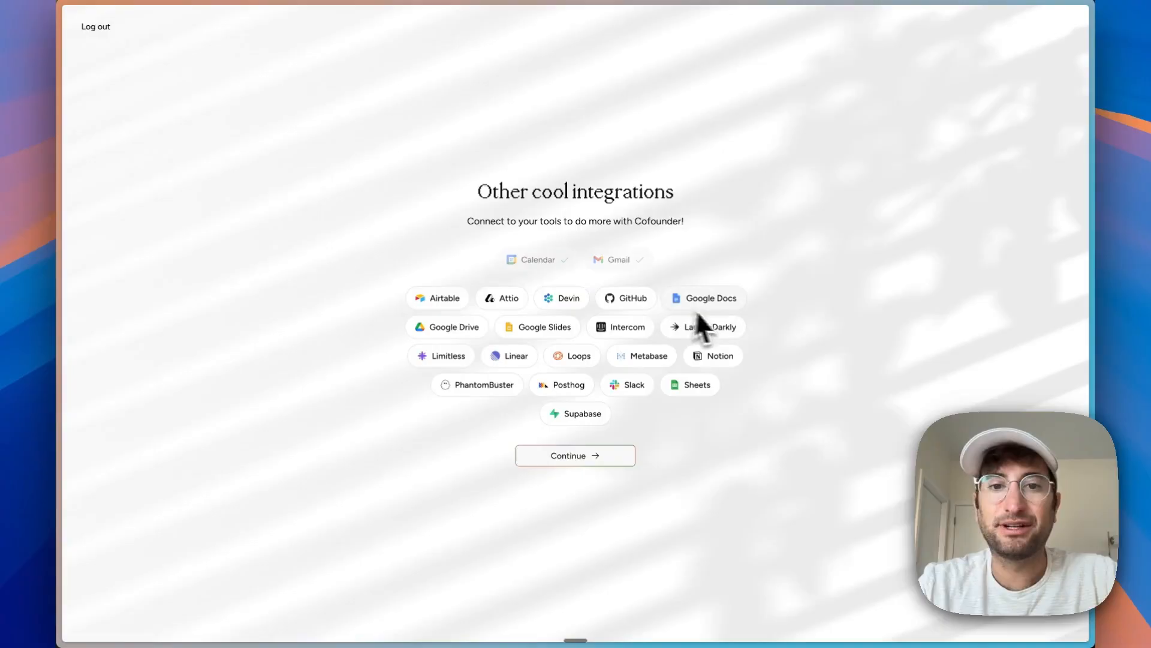
{"action": "mouse_move", "coordinate": [667, 396]}
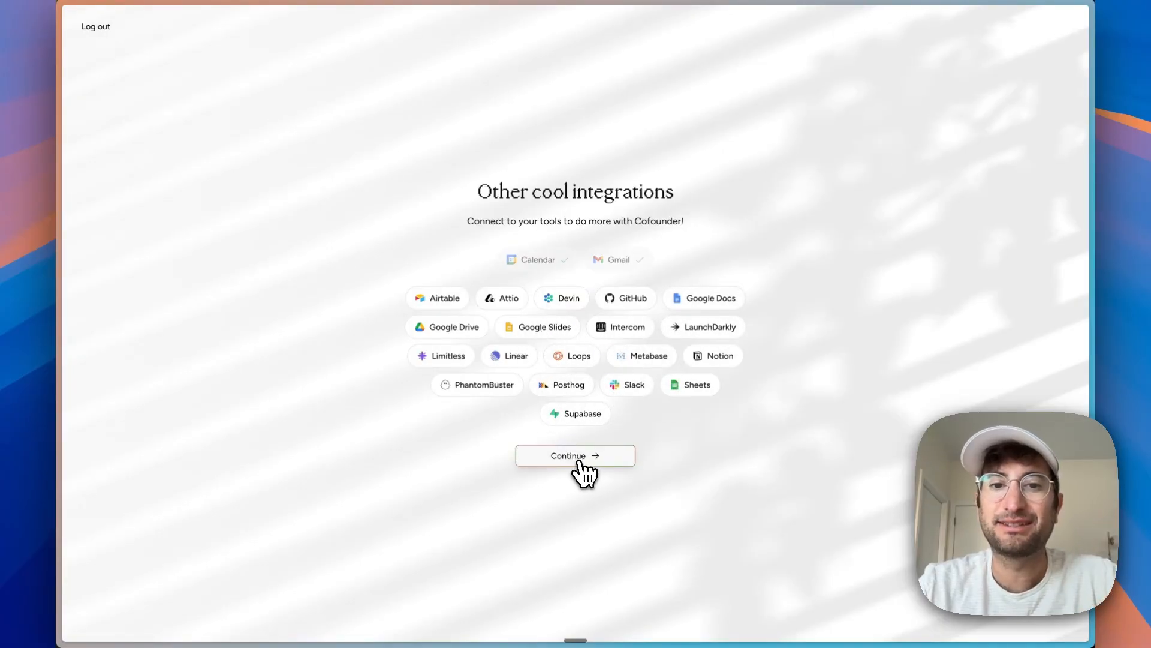
{"action": "left_click", "coordinate": [575, 455]}
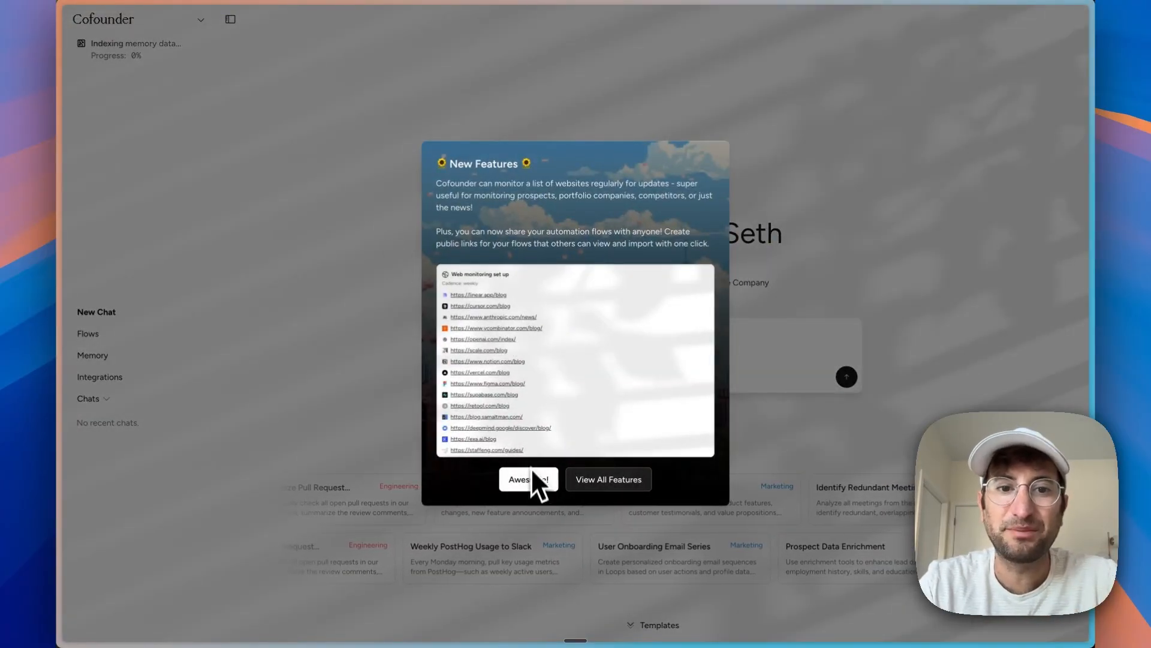
Step: Send the Generate Website Tweets template prompt for ten No Code MBA tweets
{"action": "left_click", "coordinate": [528, 478]}
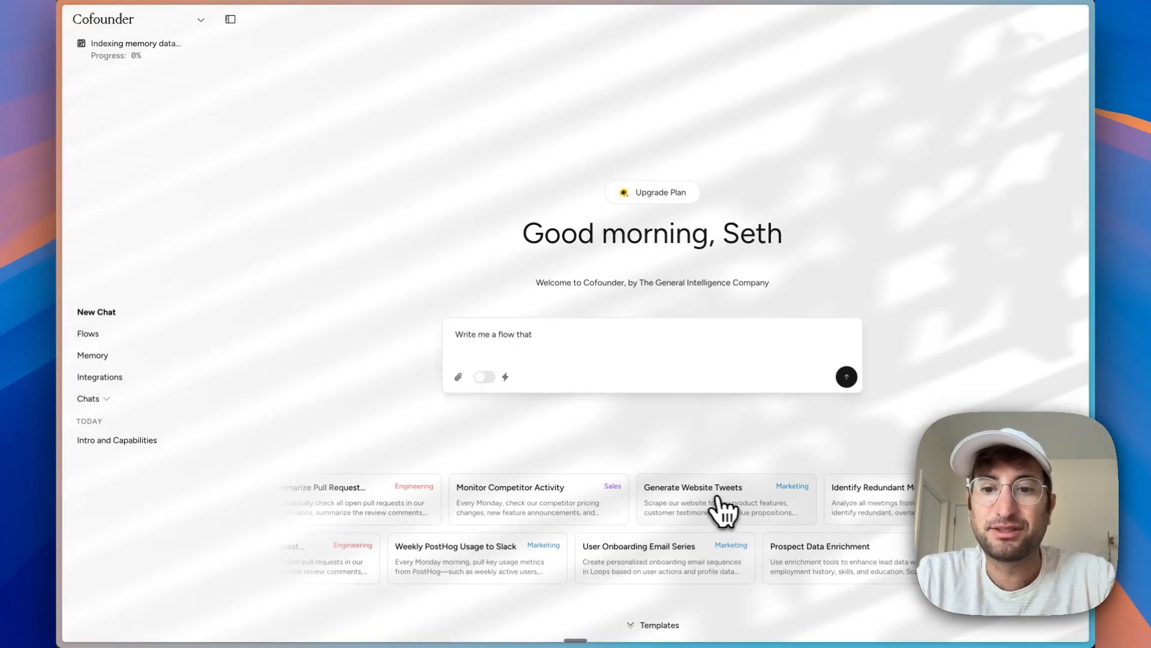
{"action": "left_click", "coordinate": [691, 499]}
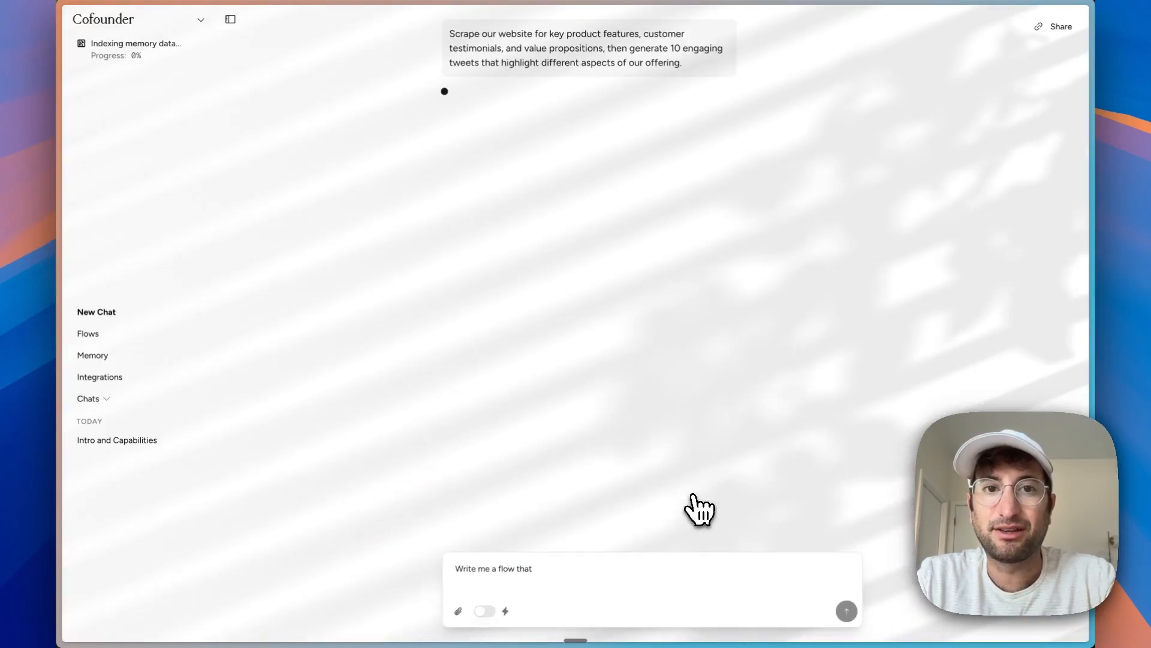
{"action": "left_click", "coordinate": [95, 311]}
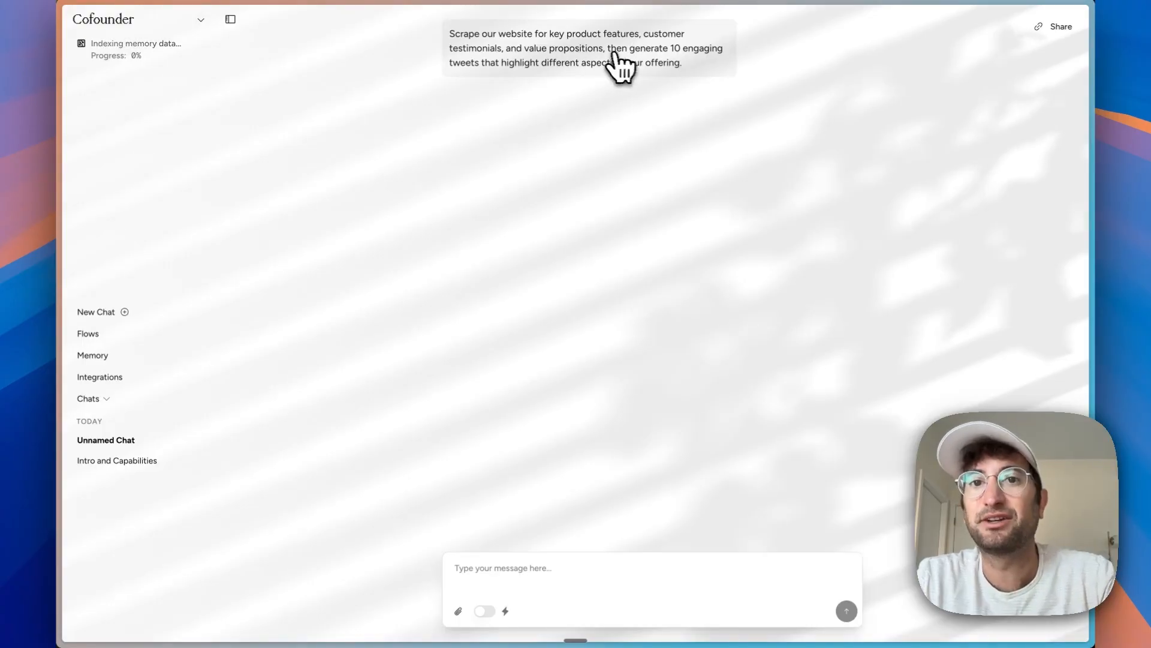
{"action": "mouse_move", "coordinate": [651, 138]}
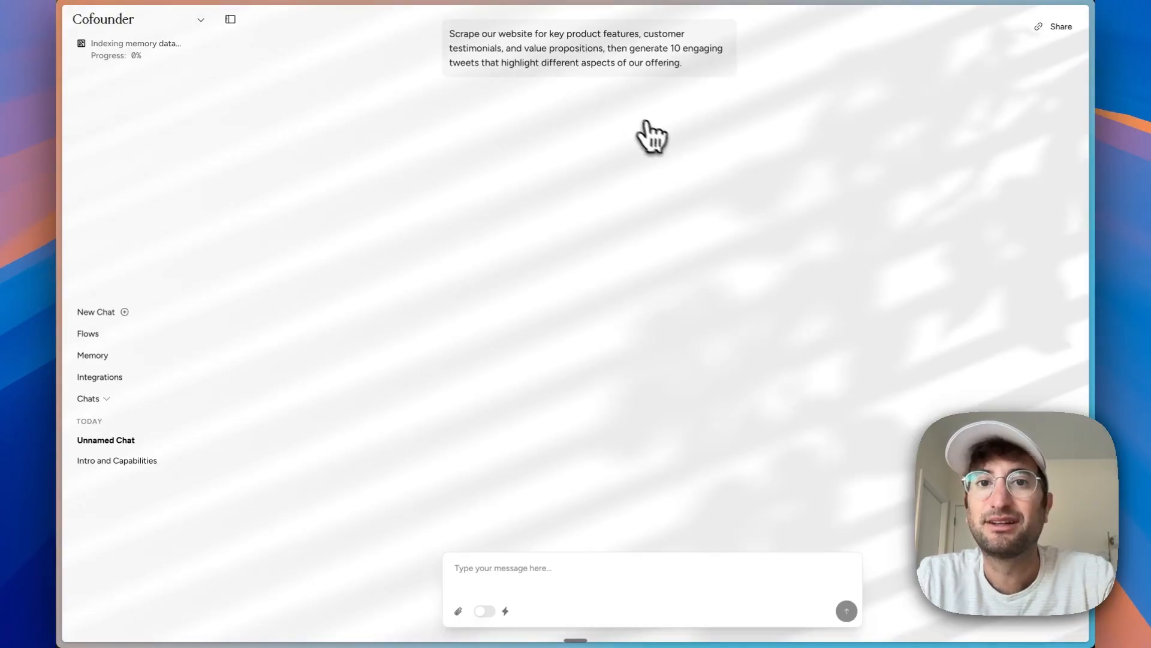
{"action": "mouse_move", "coordinate": [664, 141]}
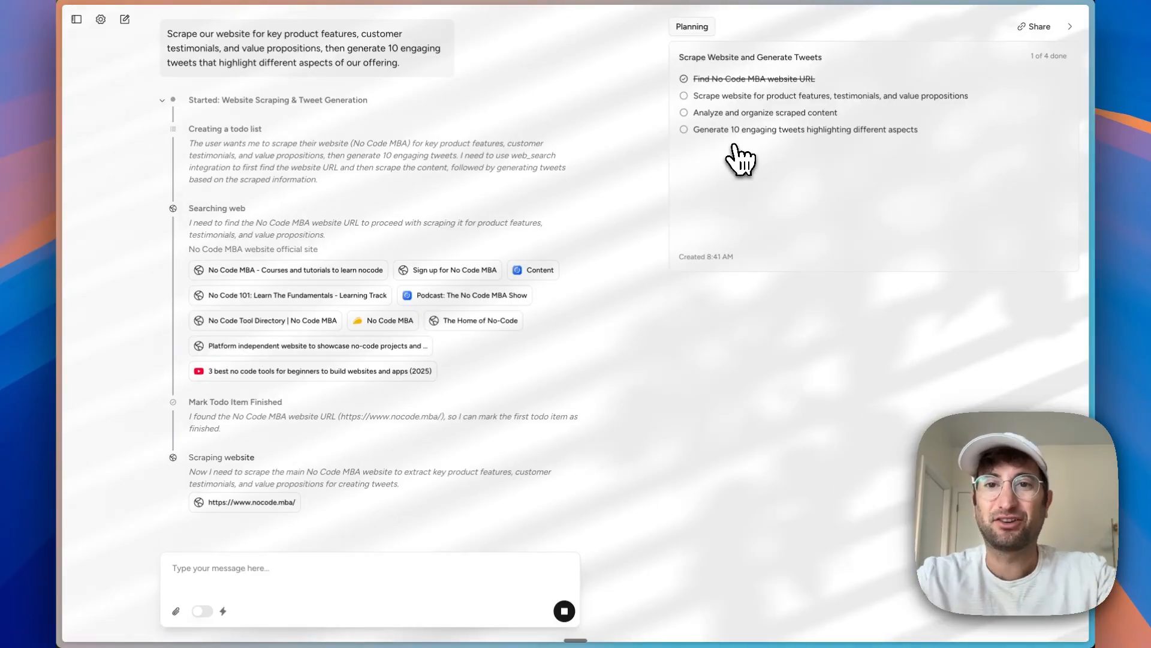
{"action": "mouse_move", "coordinate": [713, 111]}
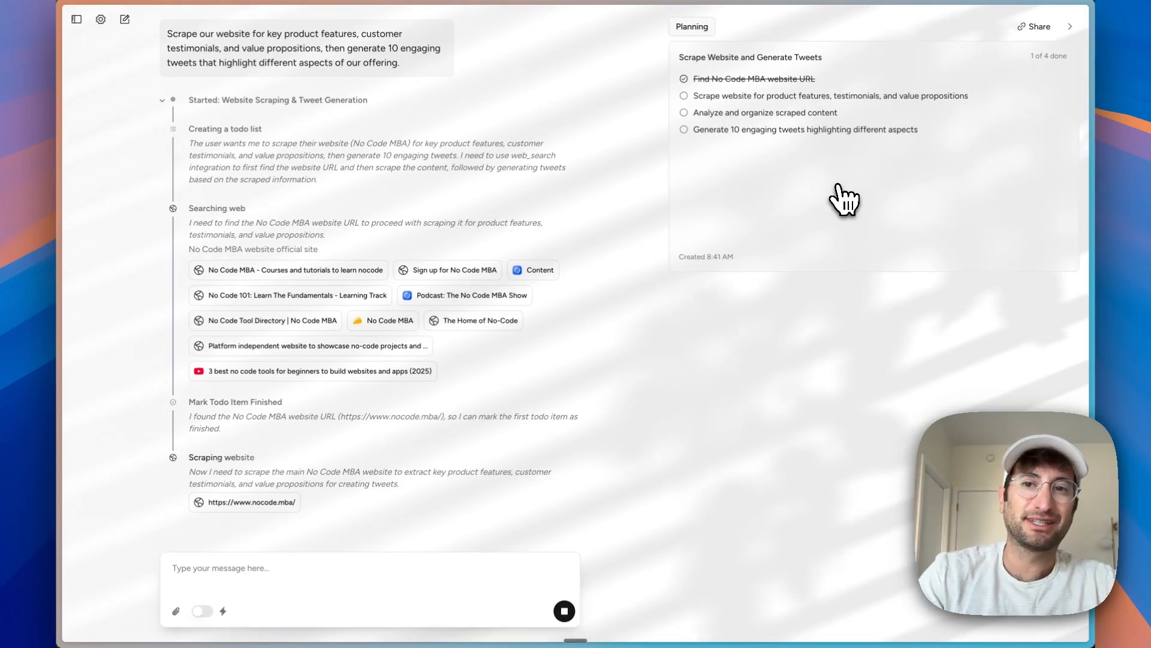
{"action": "left_click", "coordinate": [745, 27]}
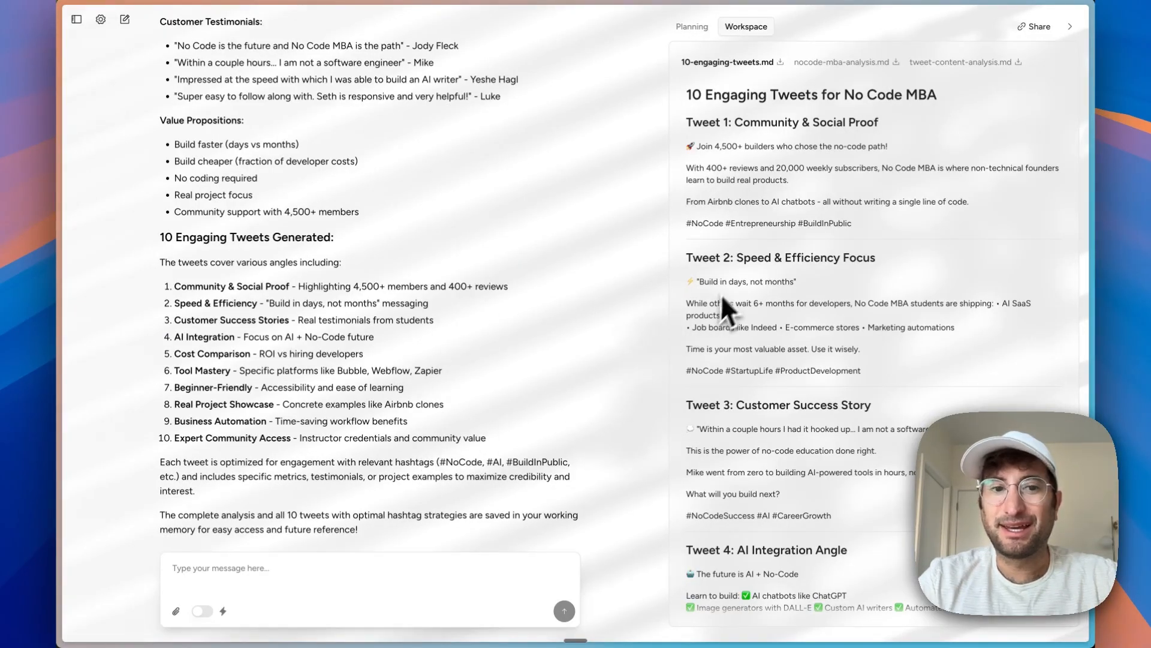
{"action": "mouse_move", "coordinate": [478, 311]}
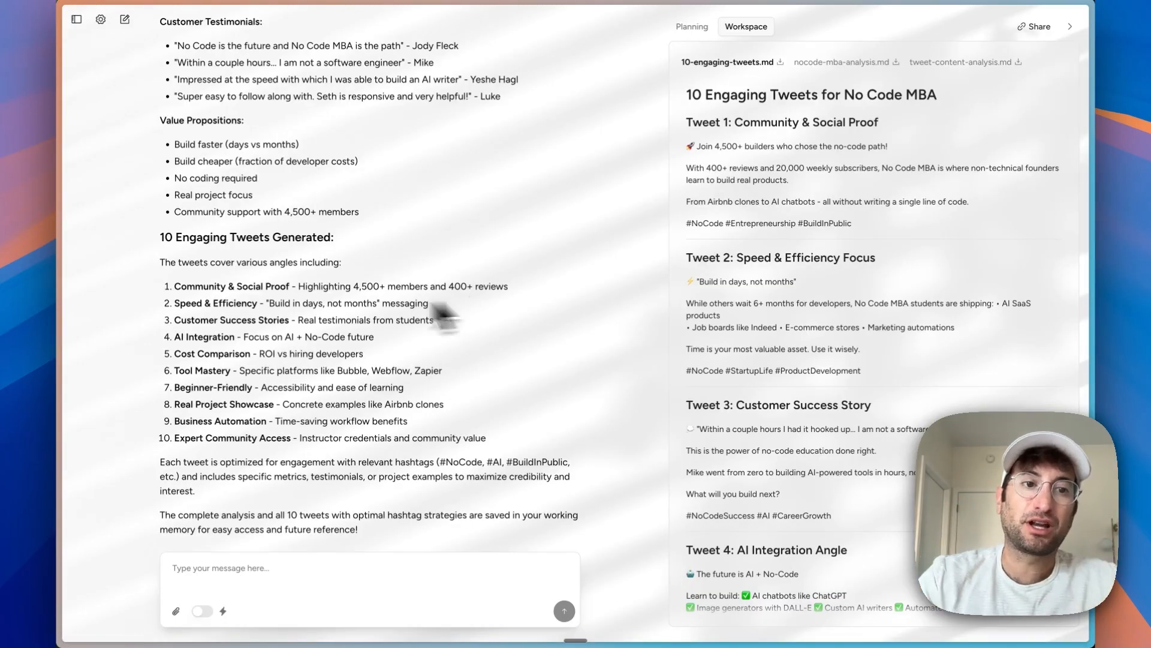
{"action": "left_click_drag", "start_coordinate": [437, 303], "coordinate": [360, 438]}
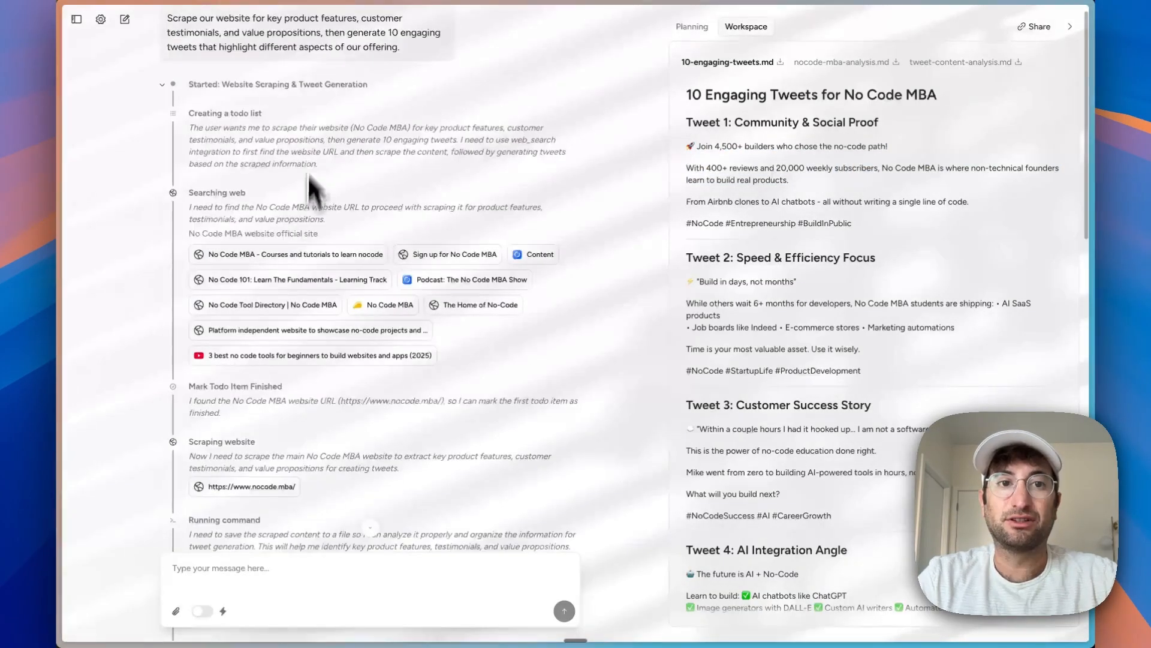
{"action": "scroll", "scroll_direction": "down", "scroll_amount": 3}
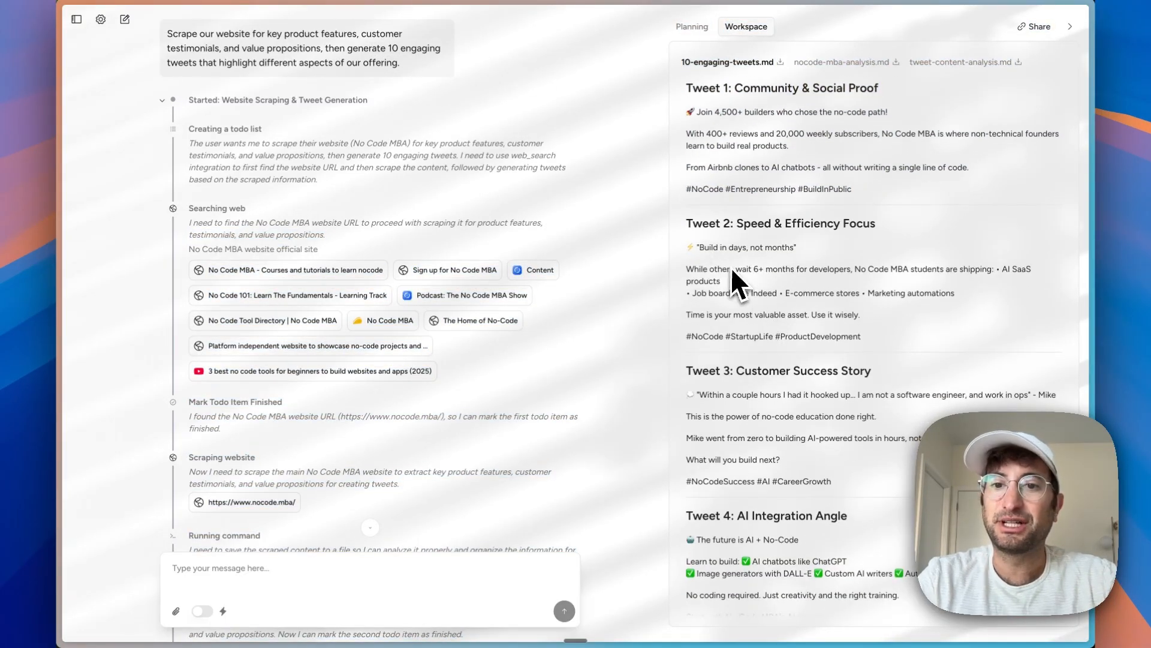
{"action": "scroll", "scroll_direction": "down", "scroll_amount": 3}
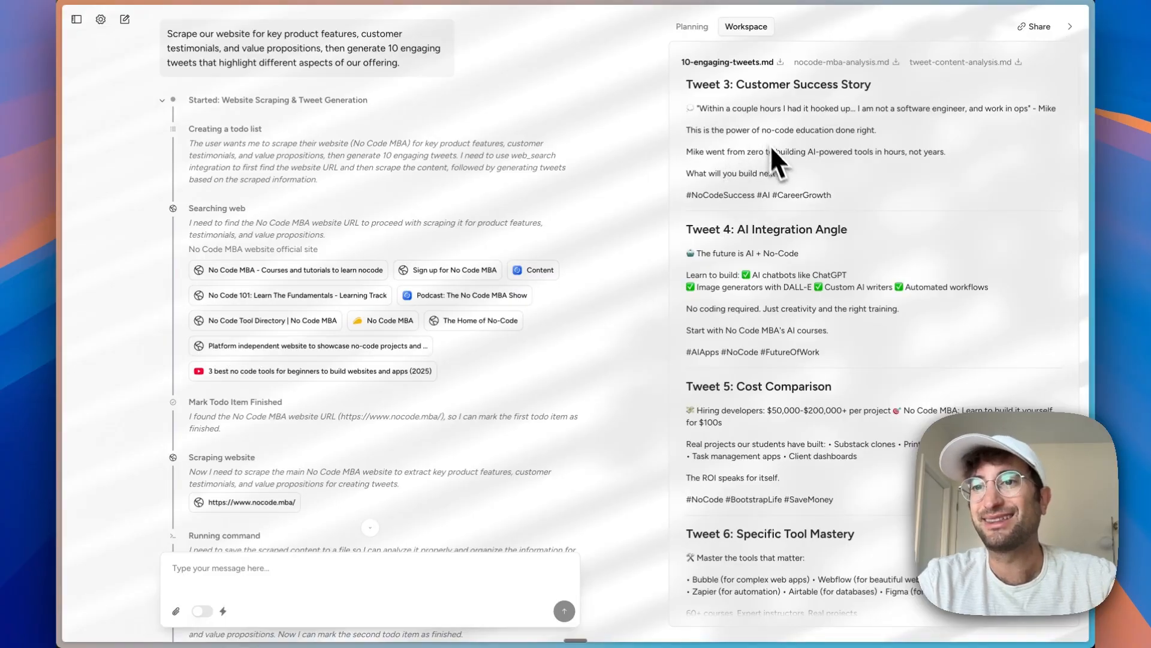
{"action": "scroll", "scroll_direction": "down", "scroll_amount": 3}
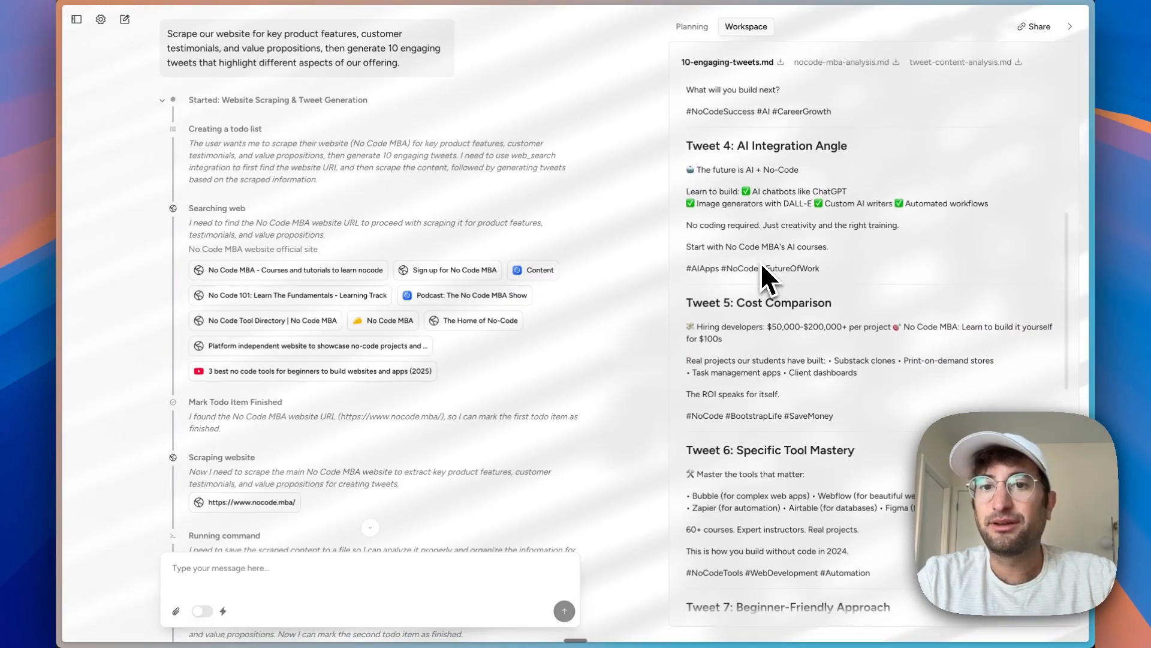
{"action": "scroll", "scroll_direction": "down", "scroll_amount": 3}
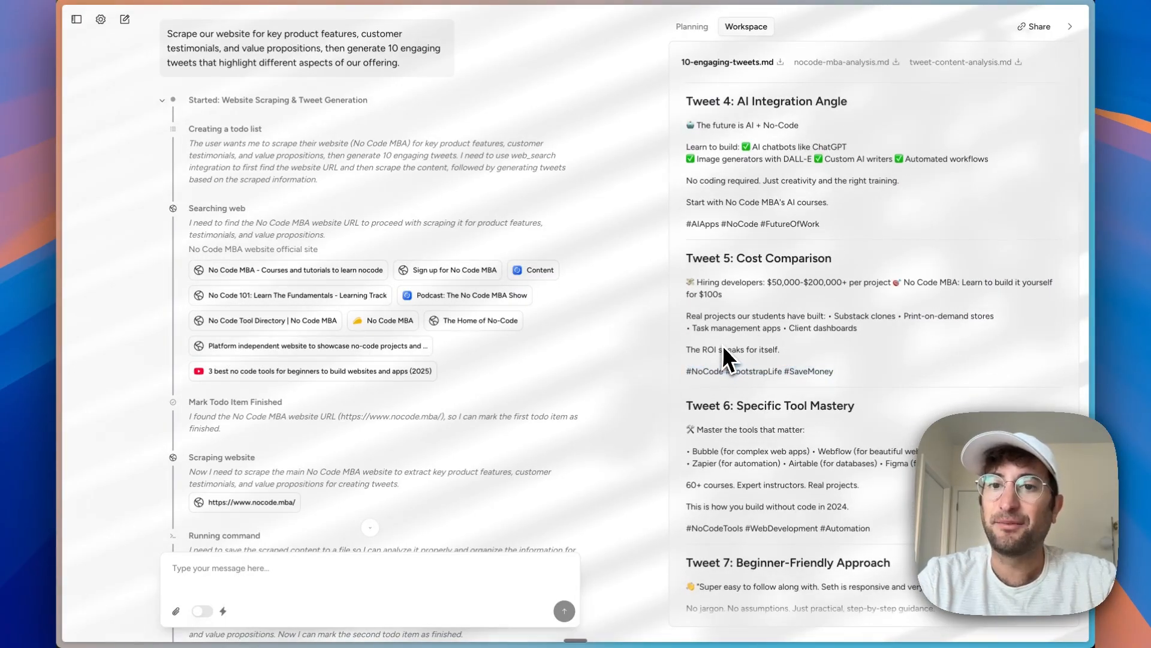
{"action": "scroll", "scroll_direction": "down", "scroll_amount": 3}
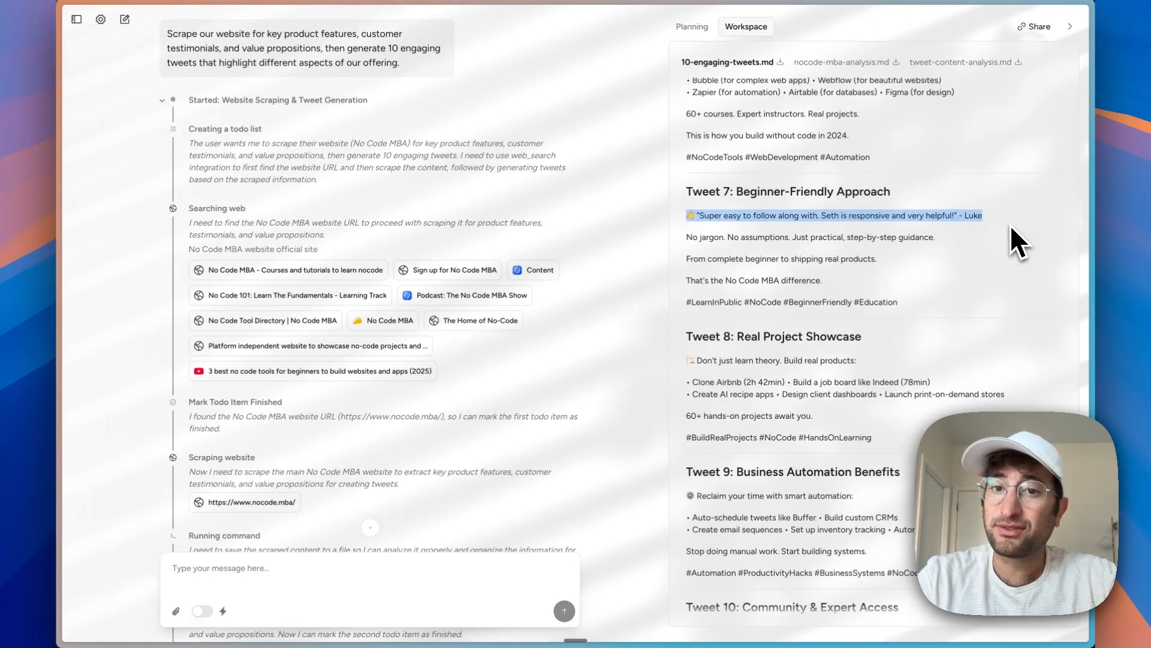
{"action": "scroll", "scroll_direction": "down", "scroll_amount": 3}
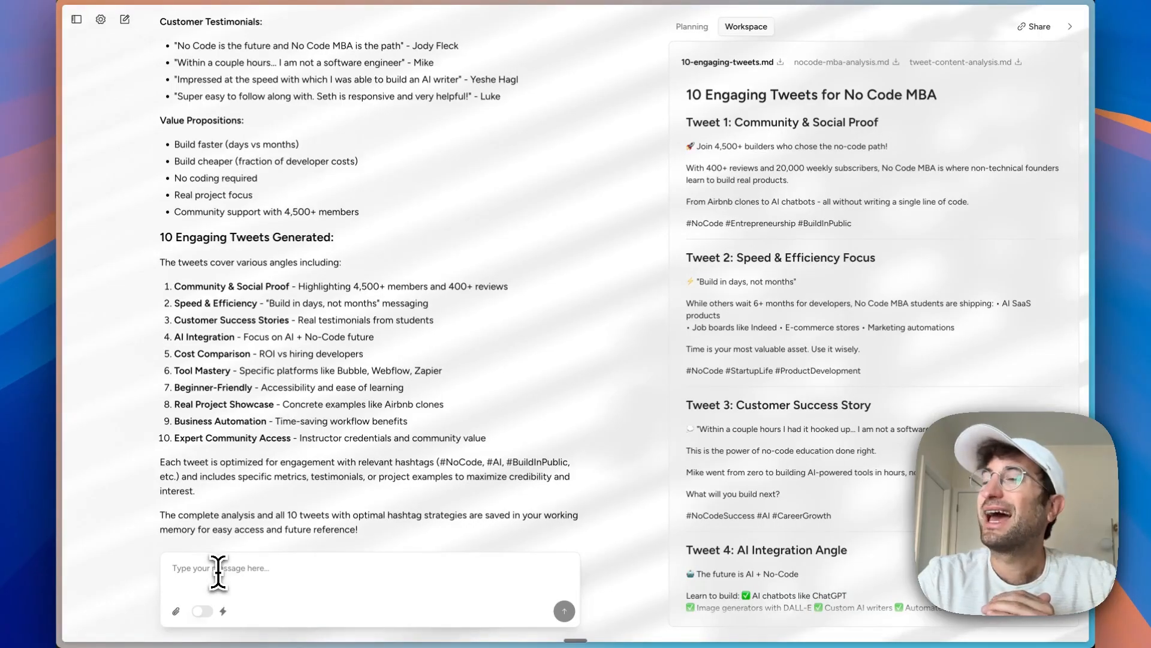
Step: Ask 'would it be possible to turn this into a flow?' and open the resulting flow
{"action": "type", "text": "would it be possible to tu"}
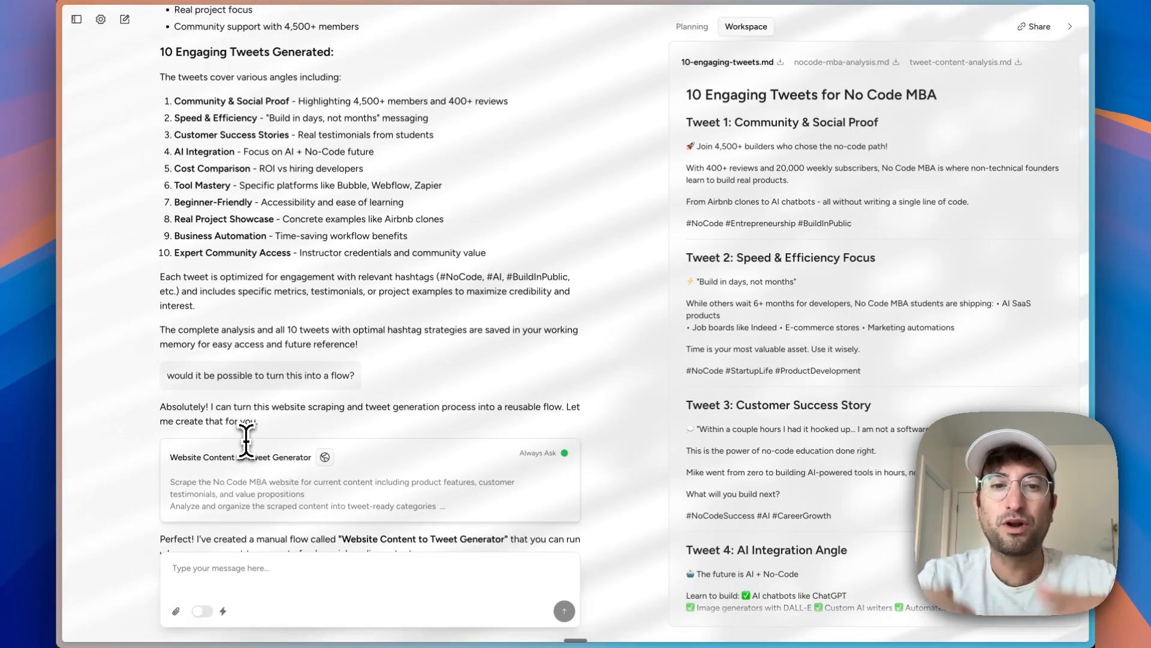
{"action": "scroll", "scroll_direction": "down", "scroll_amount": 3}
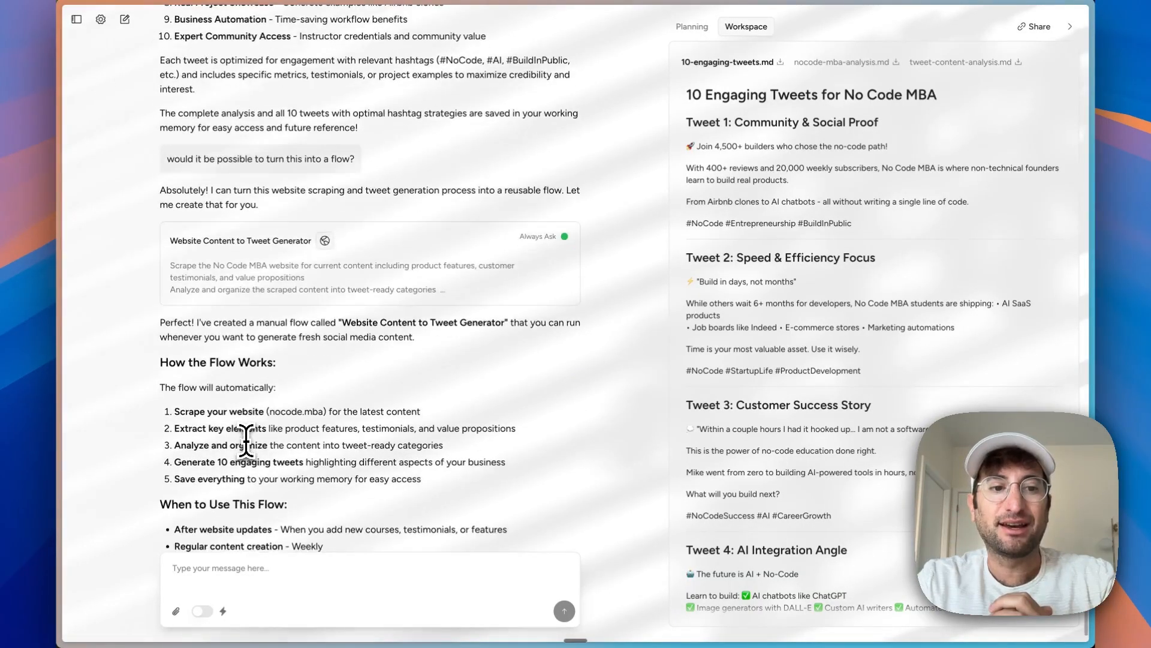
{"action": "scroll", "scroll_direction": "down", "scroll_amount": 3}
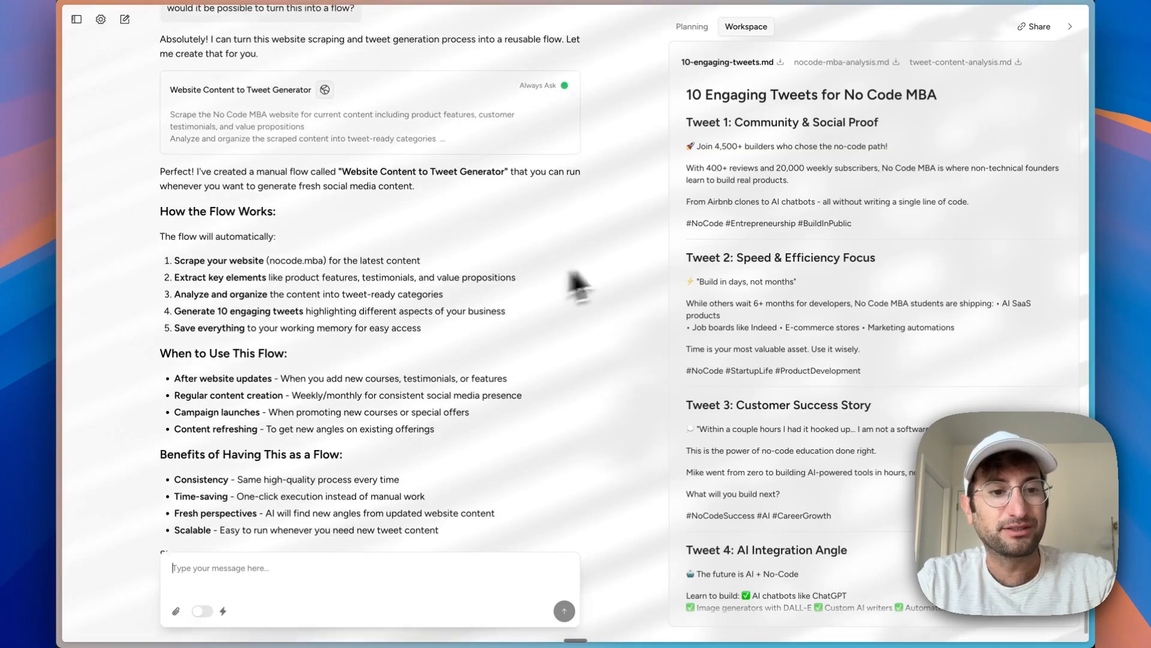
{"action": "scroll", "scroll_direction": "down", "scroll_amount": 3}
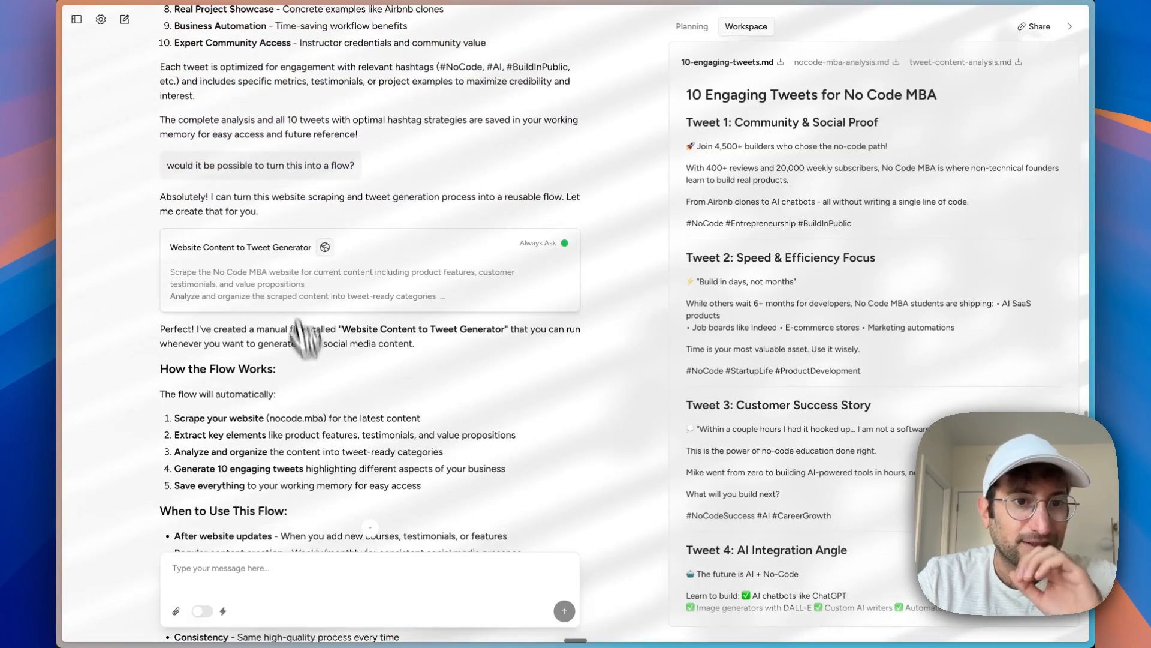
{"action": "left_click", "coordinate": [240, 247]}
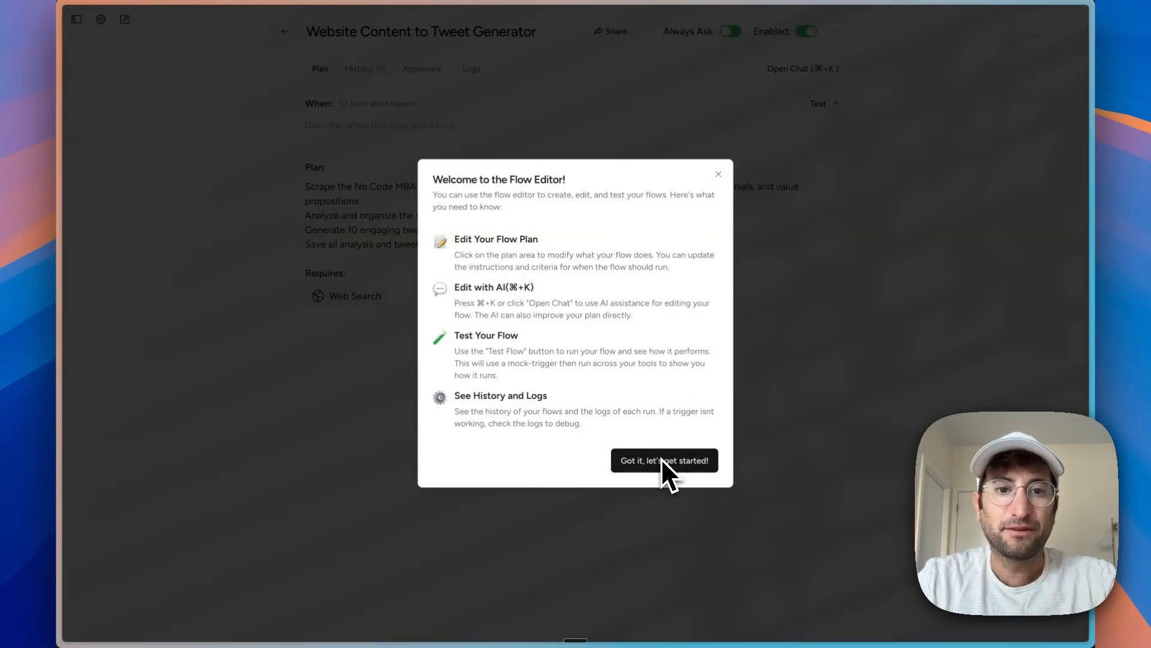
{"action": "mouse_move", "coordinate": [536, 287]}
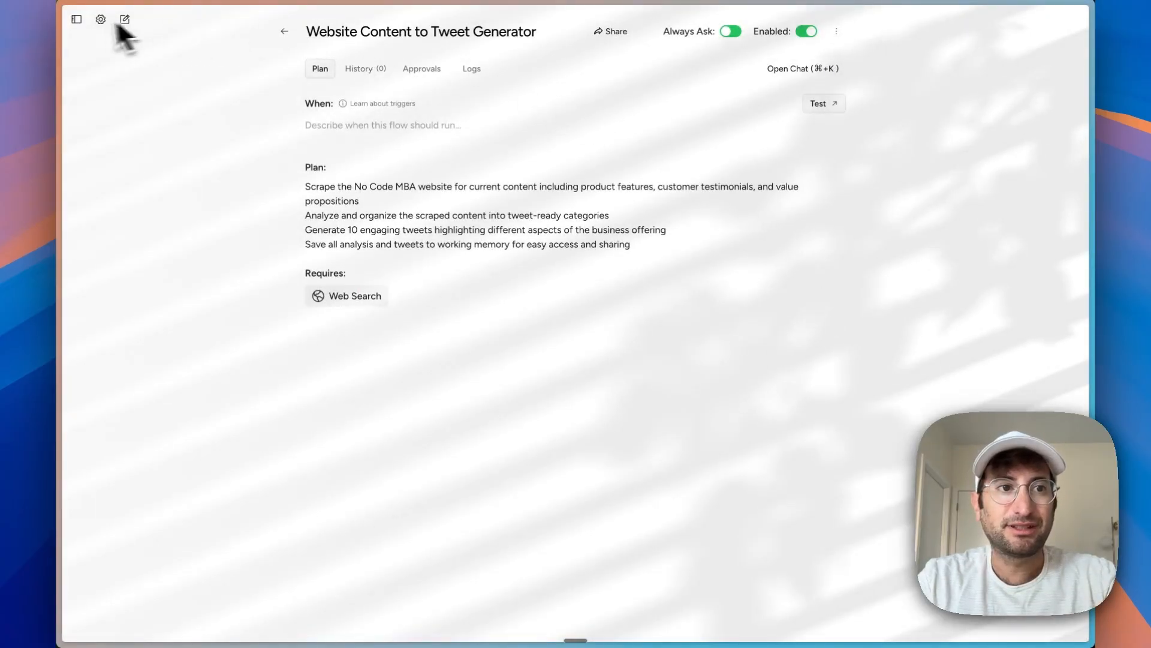
{"action": "left_click", "coordinate": [284, 31]}
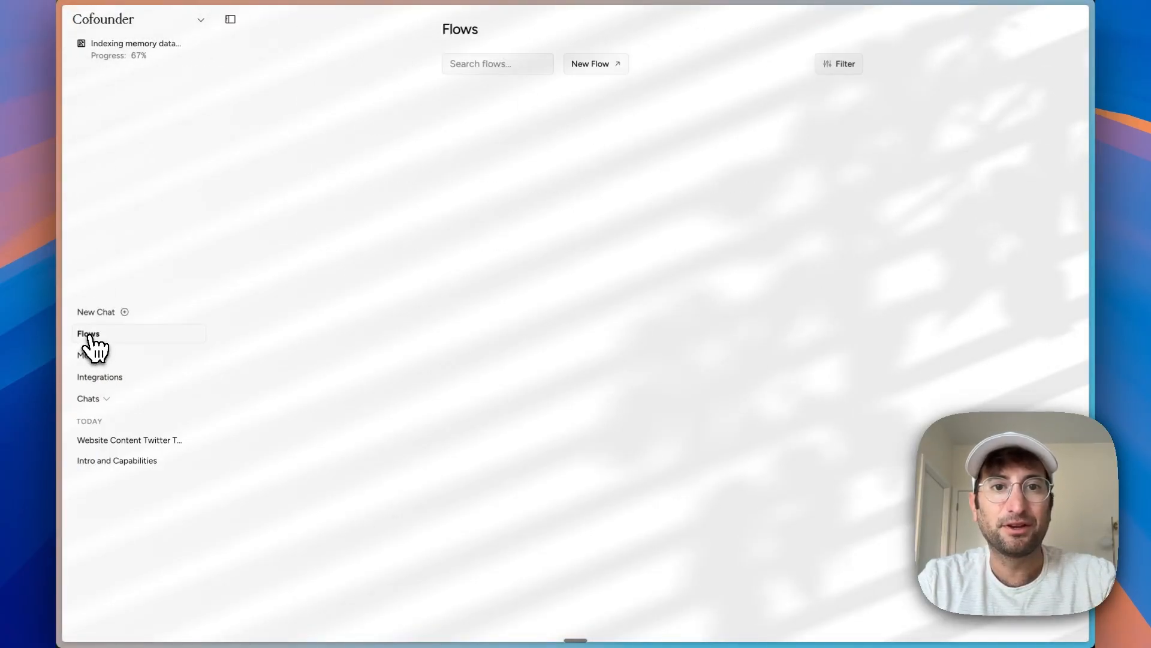
{"action": "left_click", "coordinate": [88, 332]}
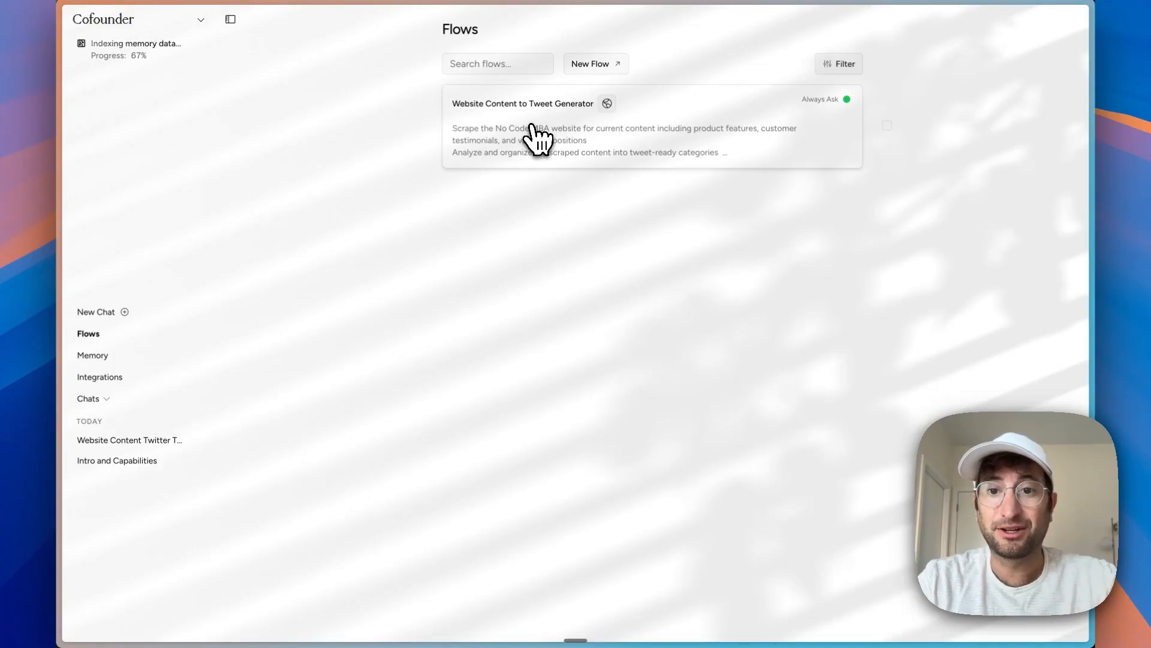
{"action": "left_click", "coordinate": [523, 103]}
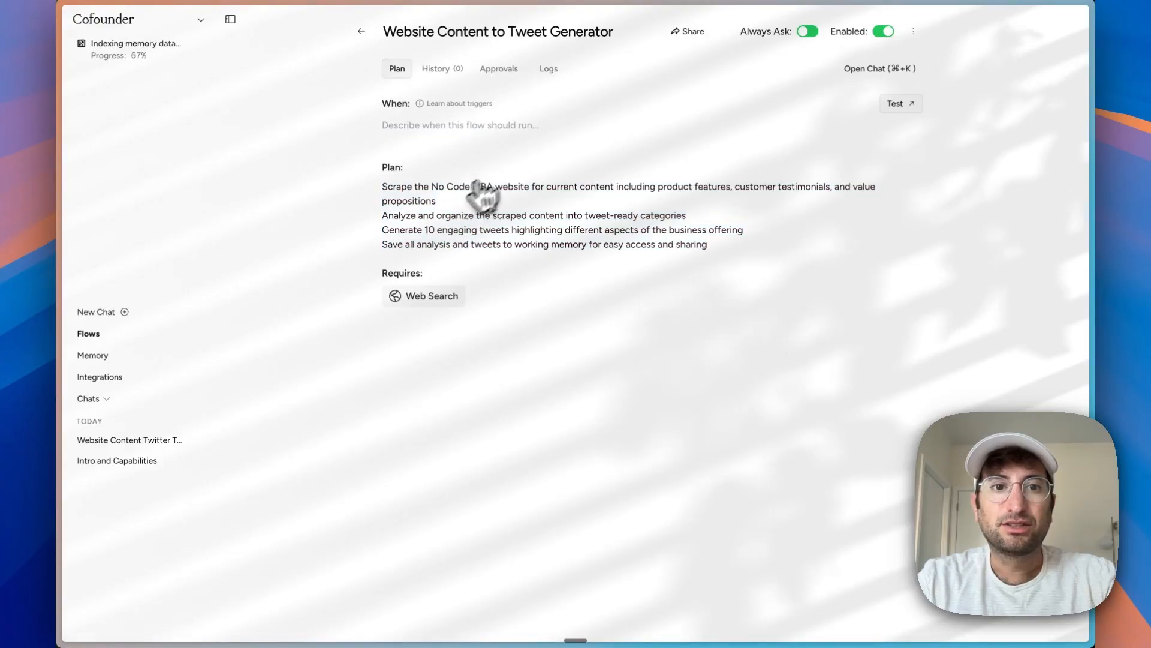
{"action": "type", "text": "dad"}
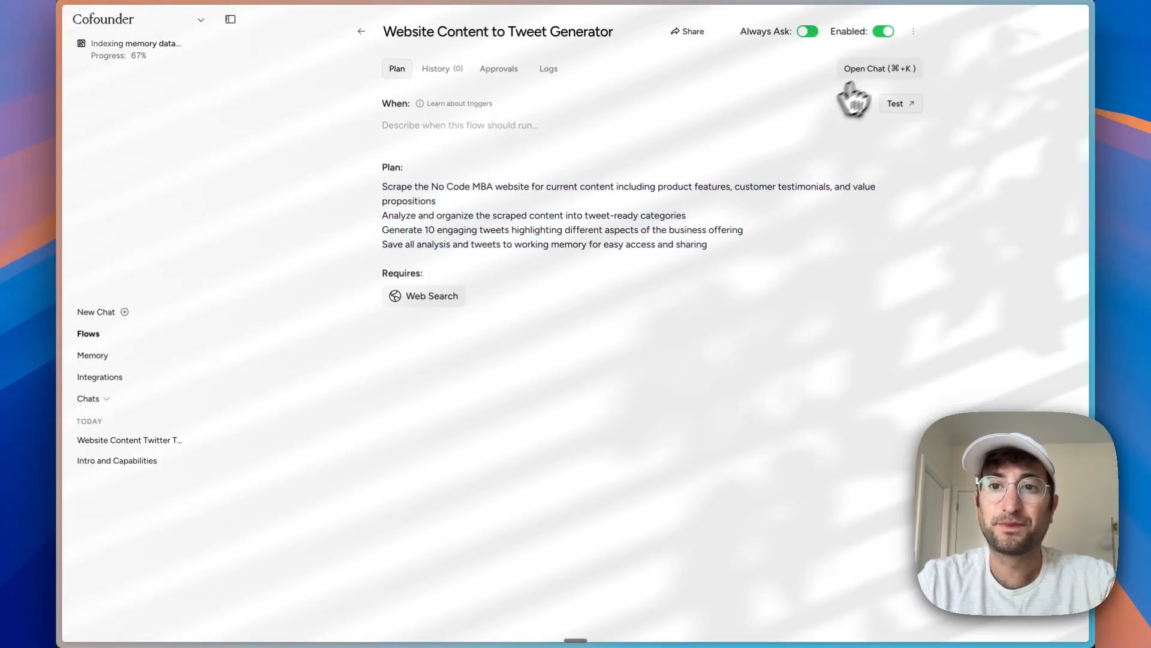
{"action": "left_click", "coordinate": [878, 69]}
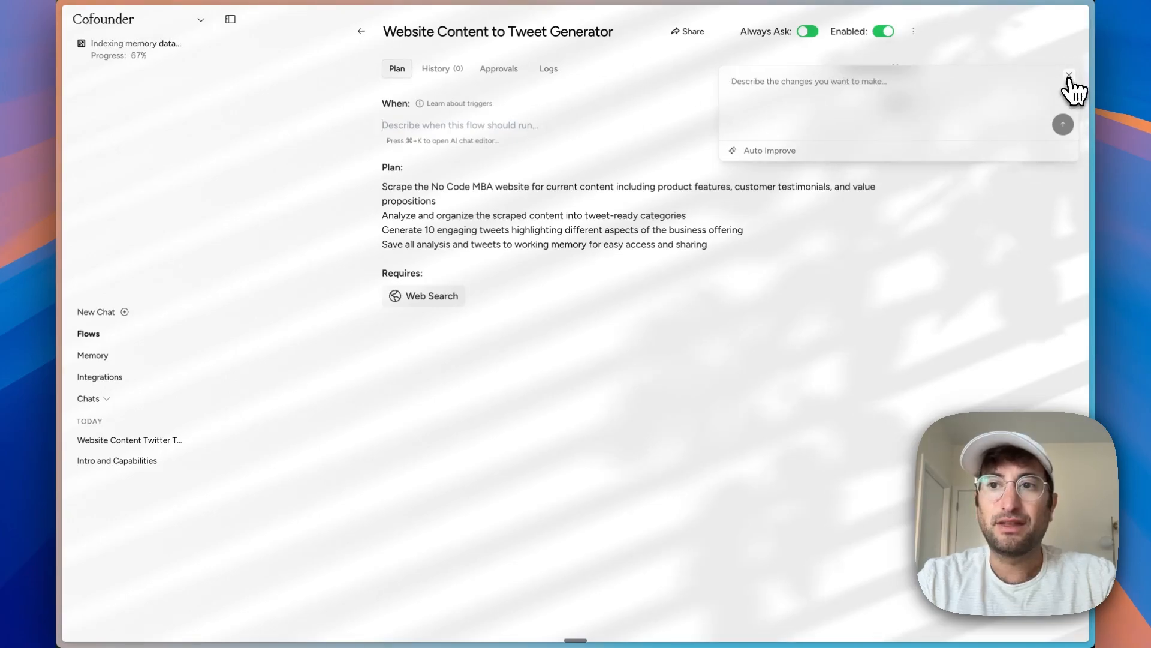
{"action": "left_click", "coordinate": [1068, 75]}
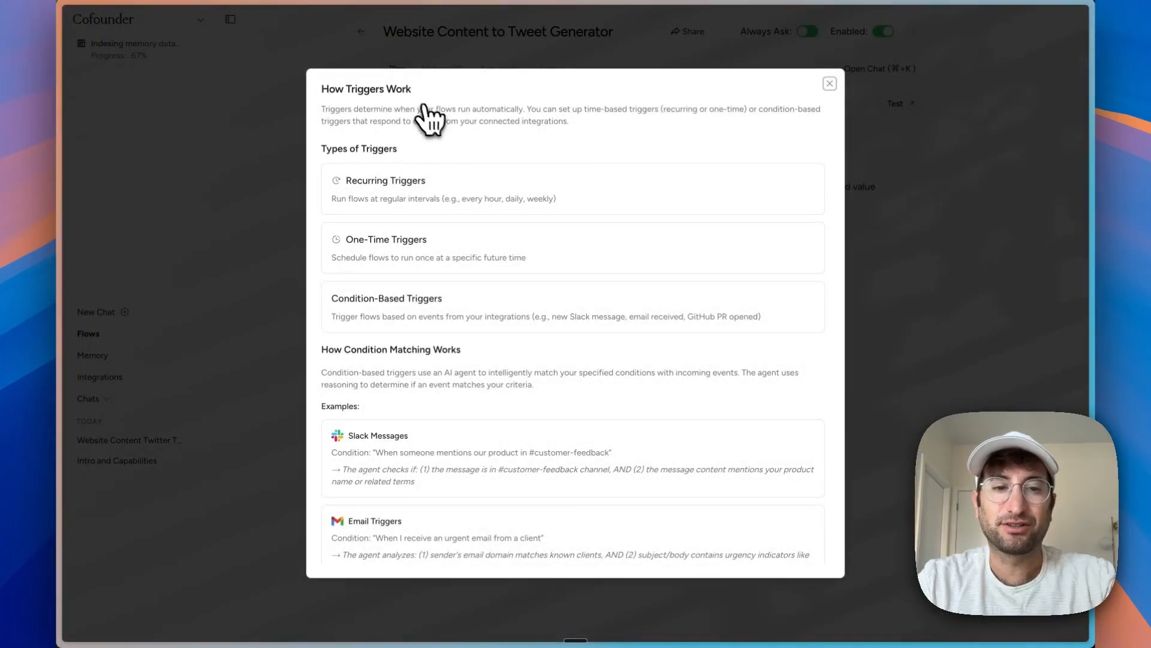
{"action": "mouse_move", "coordinate": [407, 252]}
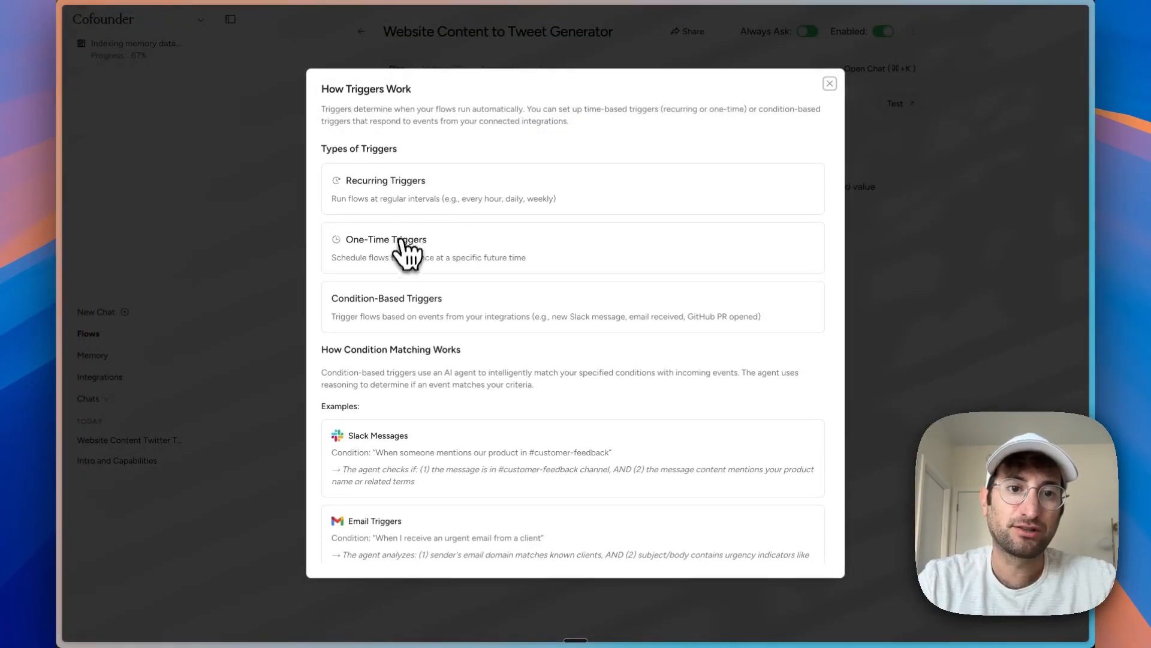
{"action": "scroll", "scroll_direction": "down", "scroll_amount": 3}
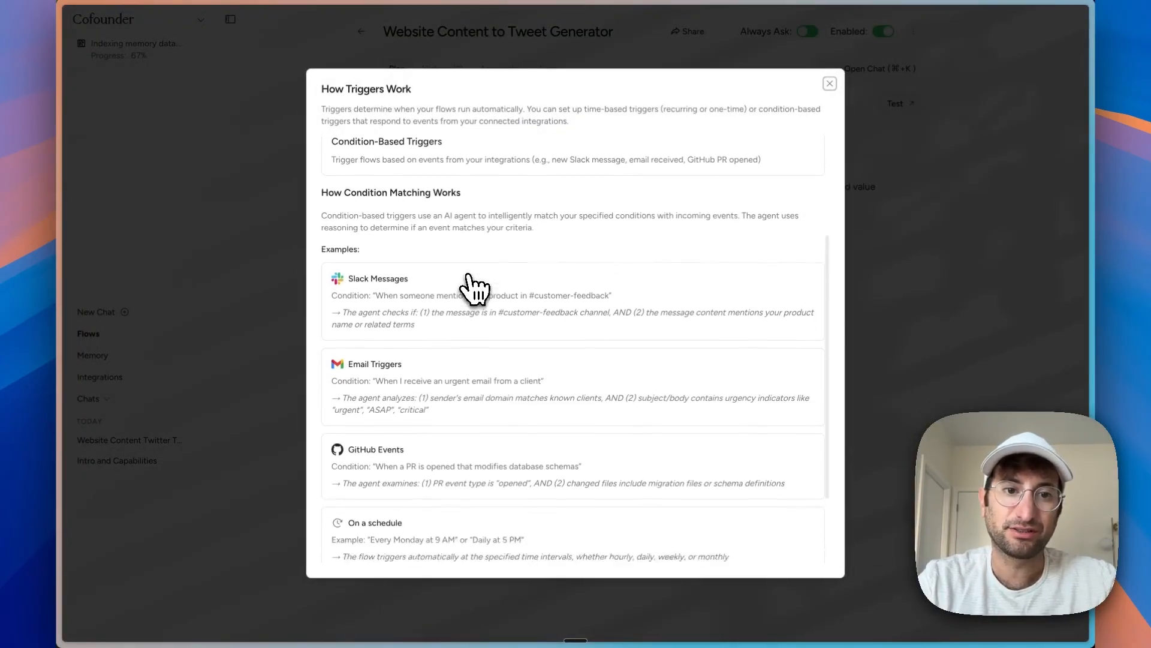
{"action": "scroll", "scroll_direction": "down", "scroll_amount": 3}
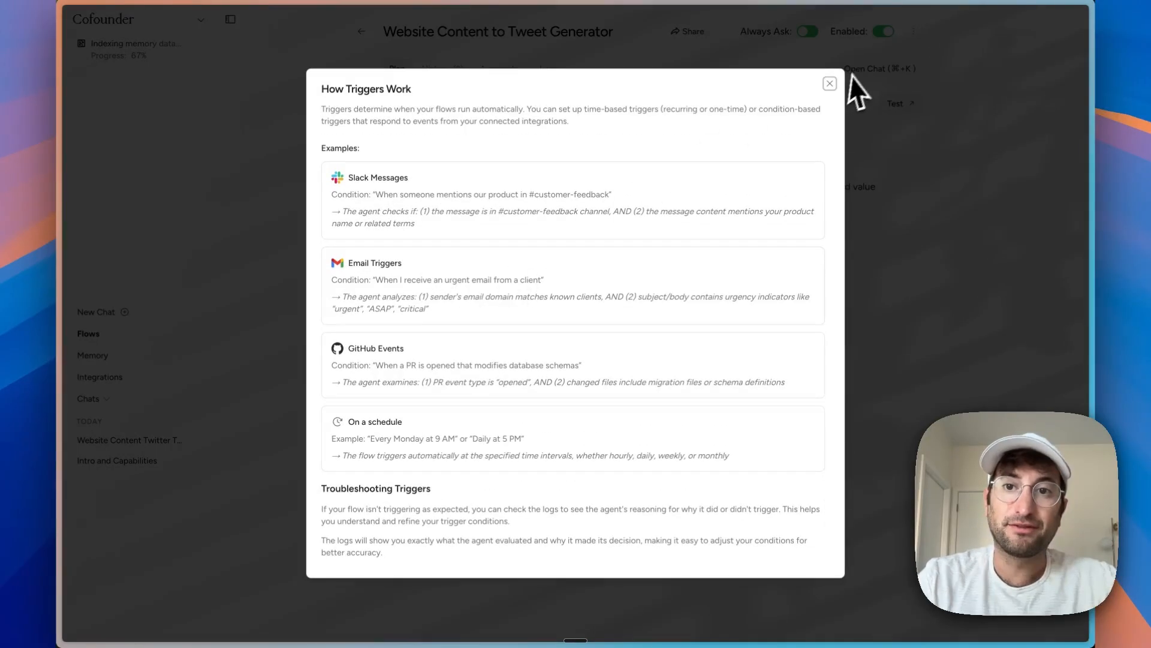
{"action": "left_click", "coordinate": [830, 83]}
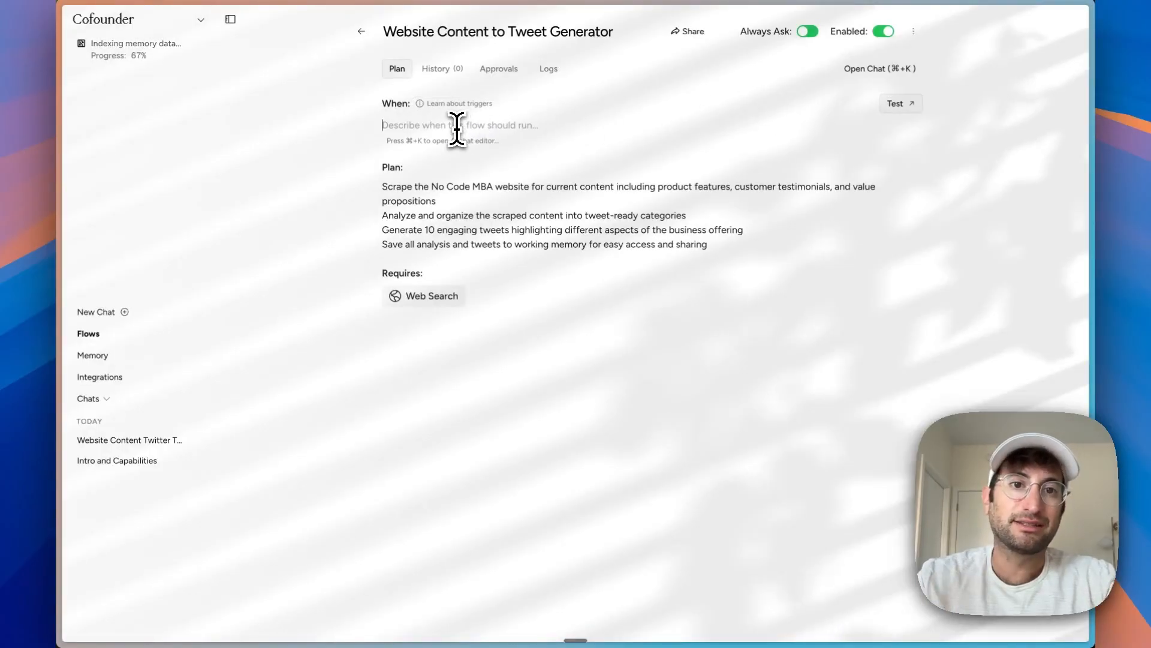
Step: Schedule the flow for every Monday at 8am with auto-approve, then return to Flows
{"action": "type", "text": "Run the flow eve"}
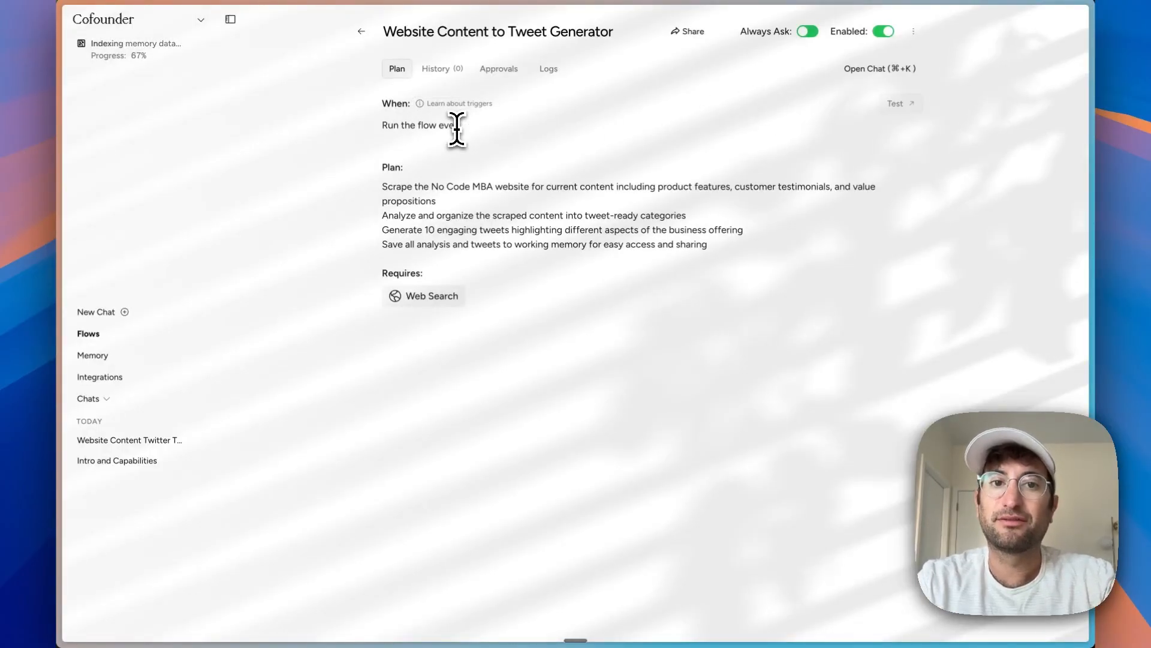
{"action": "type", "text": "monday at 8am"}
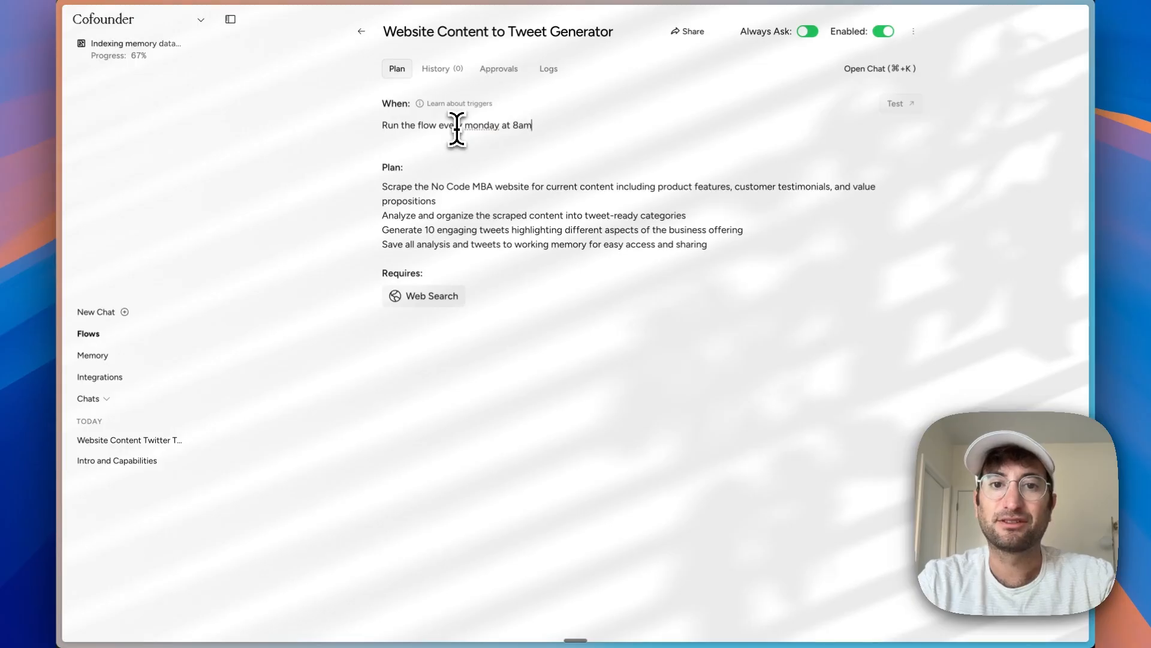
{"action": "left_click", "coordinate": [806, 30]}
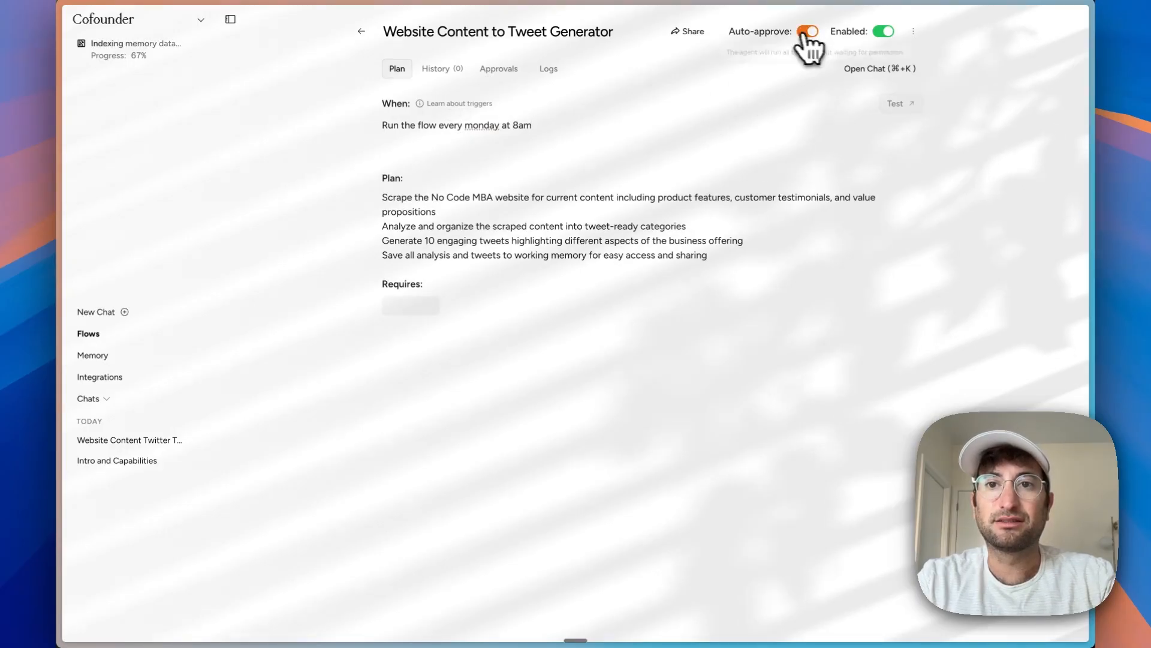
{"action": "left_click", "coordinate": [806, 31]}
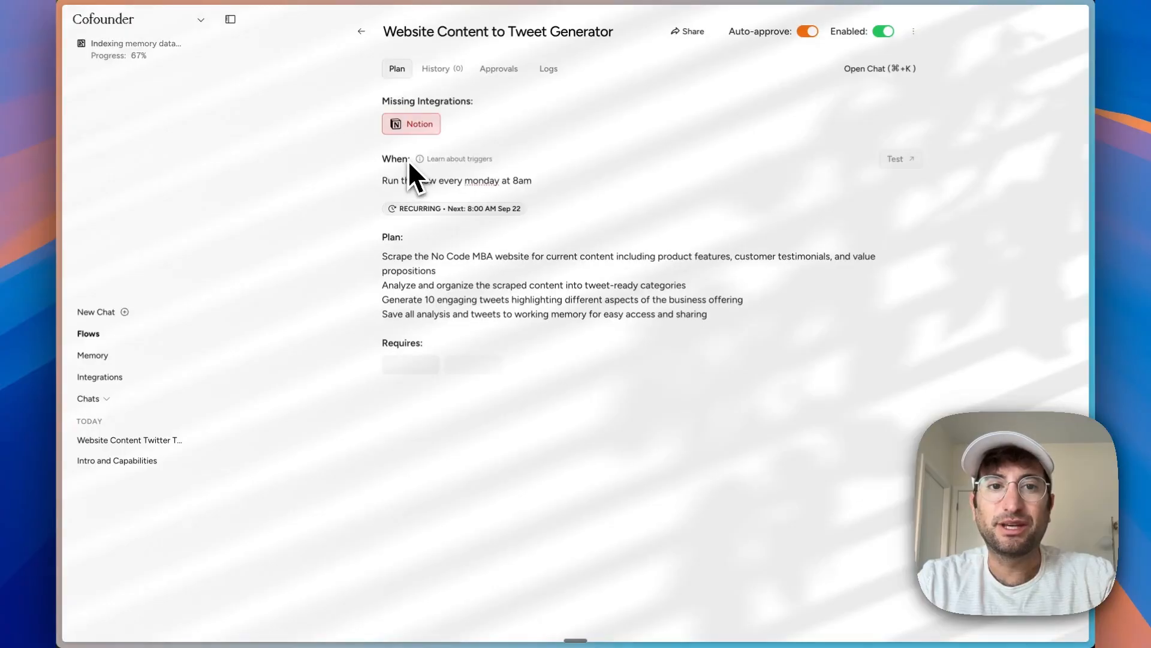
{"action": "mouse_move", "coordinate": [467, 232]}
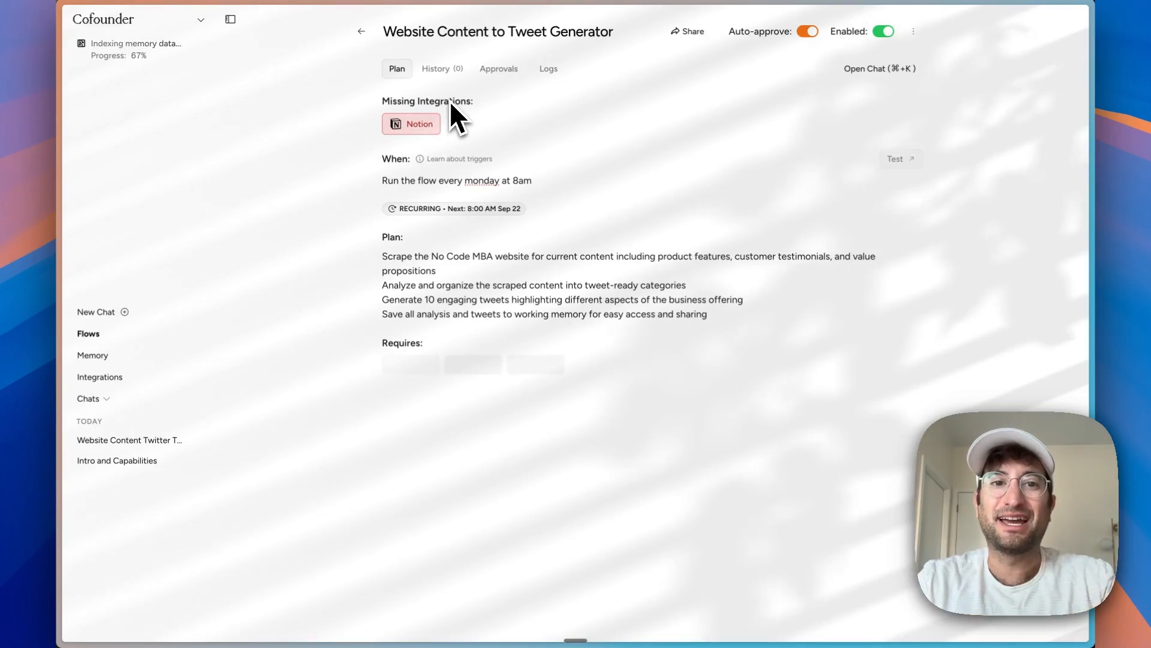
{"action": "left_click", "coordinate": [411, 123]}
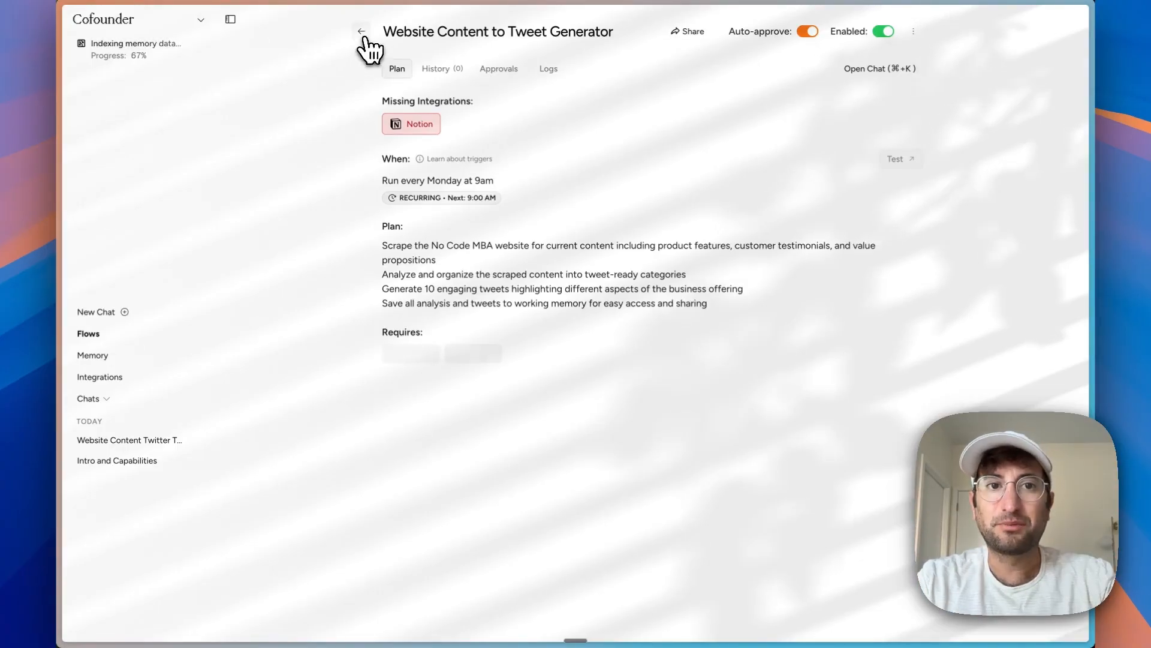
{"action": "left_click", "coordinate": [360, 32]}
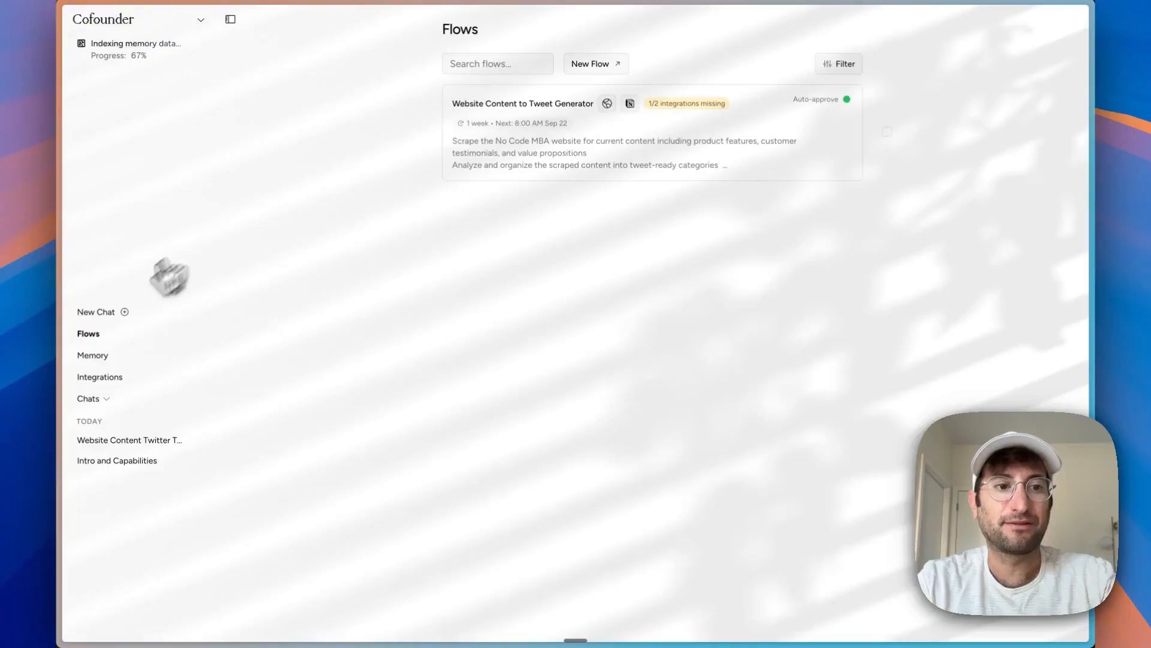
Step: Open a new chat and launch the Monitor Competitor Activity template from Templates
{"action": "left_click", "coordinate": [96, 311]}
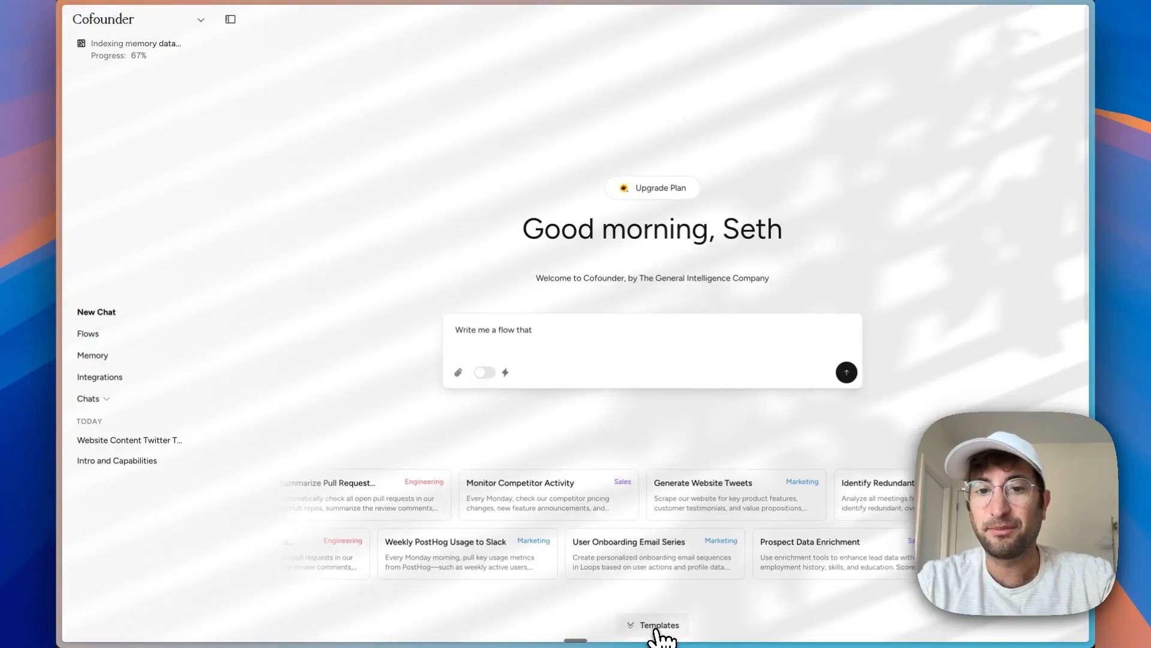
{"action": "left_click", "coordinate": [652, 625]}
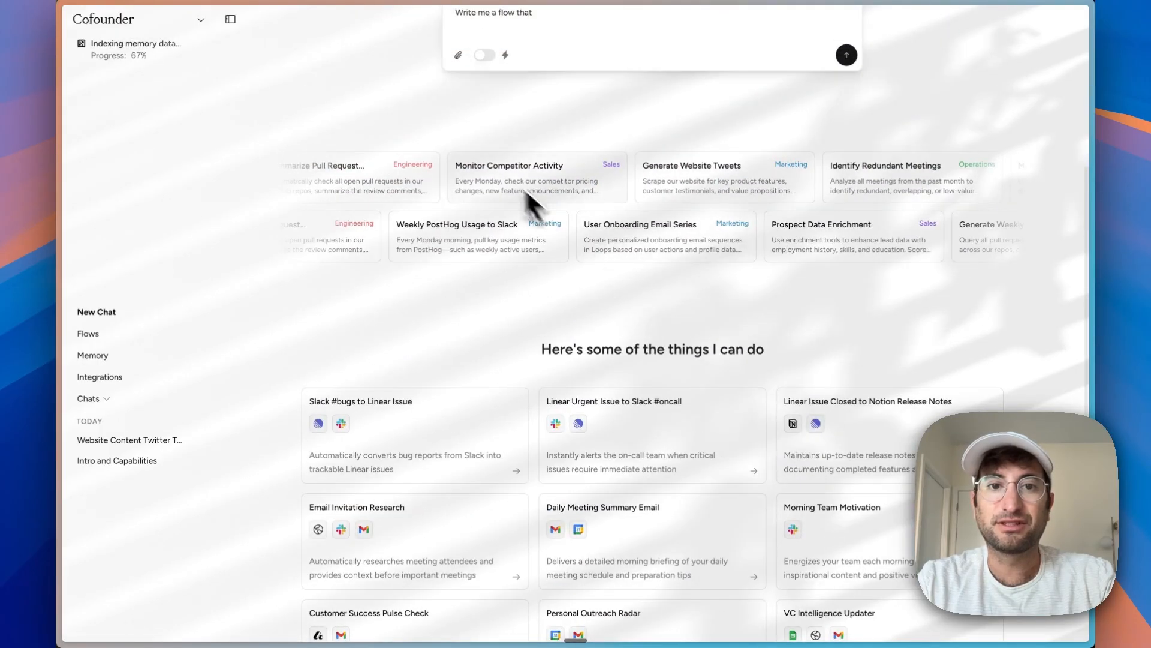
{"action": "left_click", "coordinate": [536, 177]}
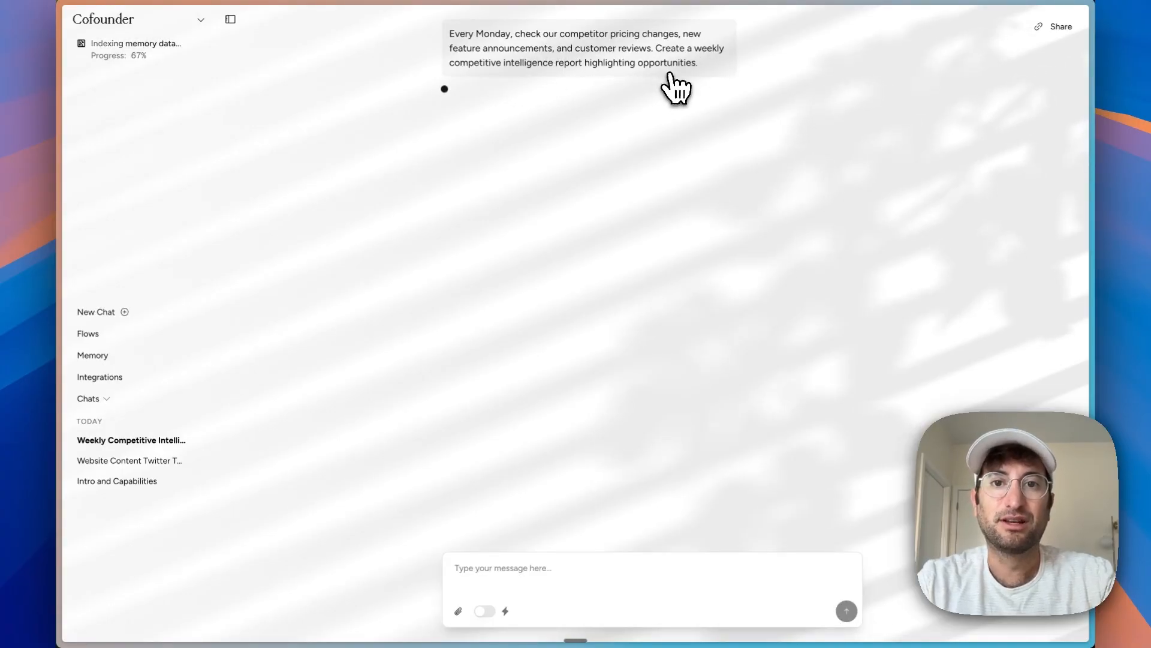
{"action": "mouse_move", "coordinate": [635, 239]}
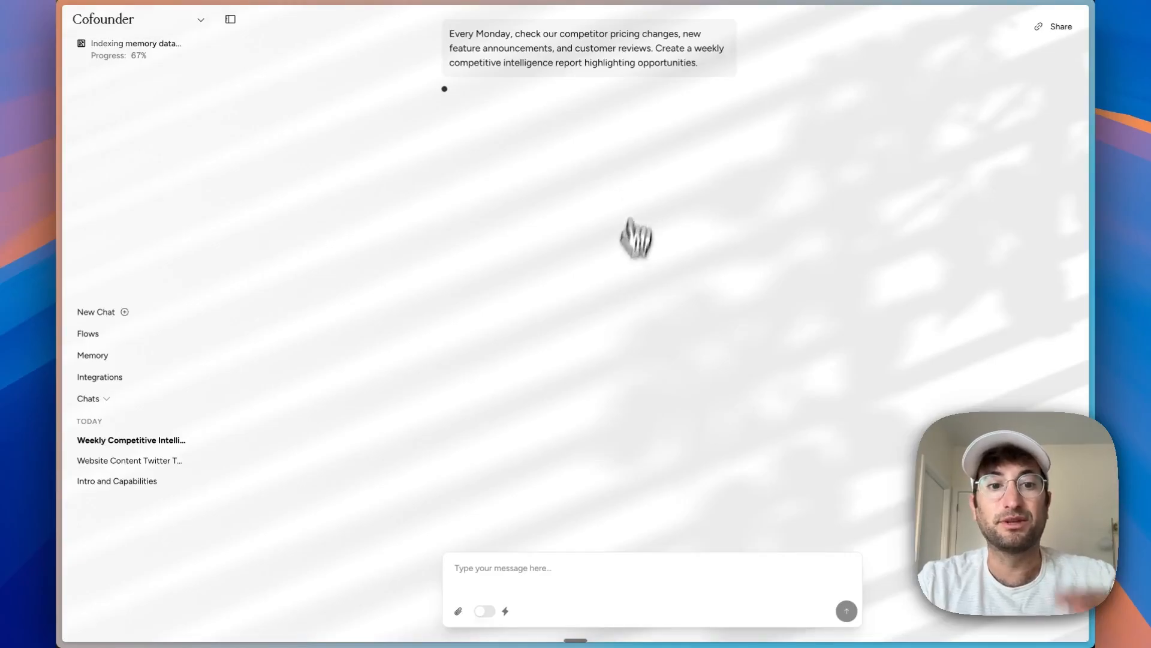
{"action": "mouse_move", "coordinate": [87, 333]}
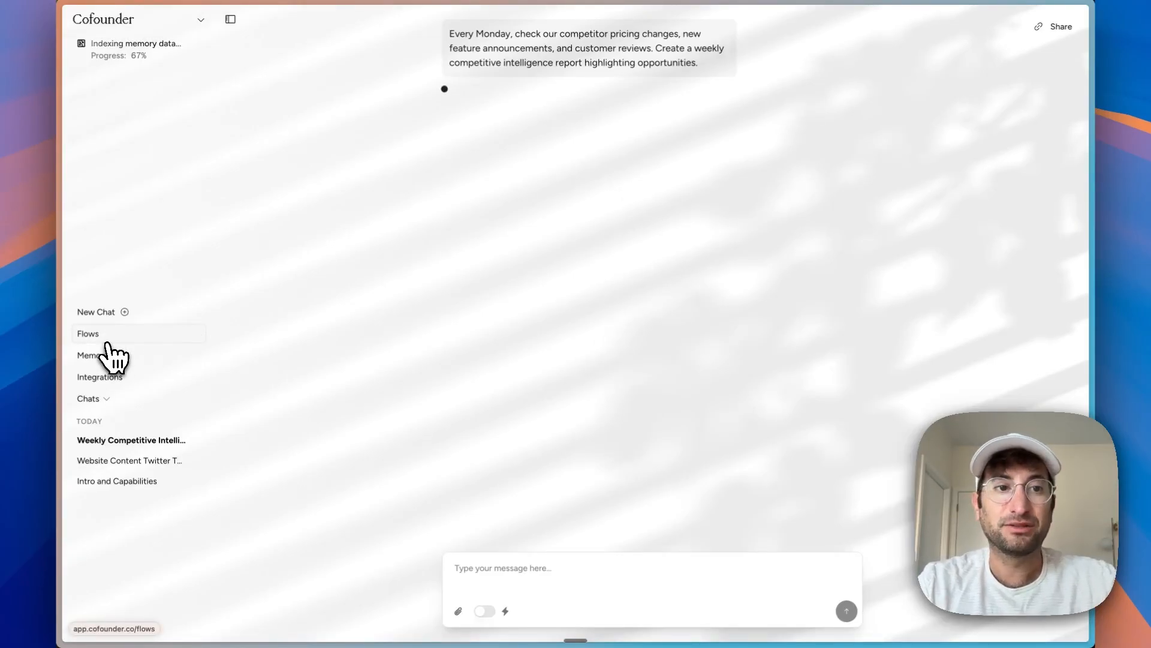
Step: Leave the competitor chat via the sidebar to reach the new-chat home screen
{"action": "left_click", "coordinate": [95, 311]}
{"action": "type", "text": "Write me a flow that"}
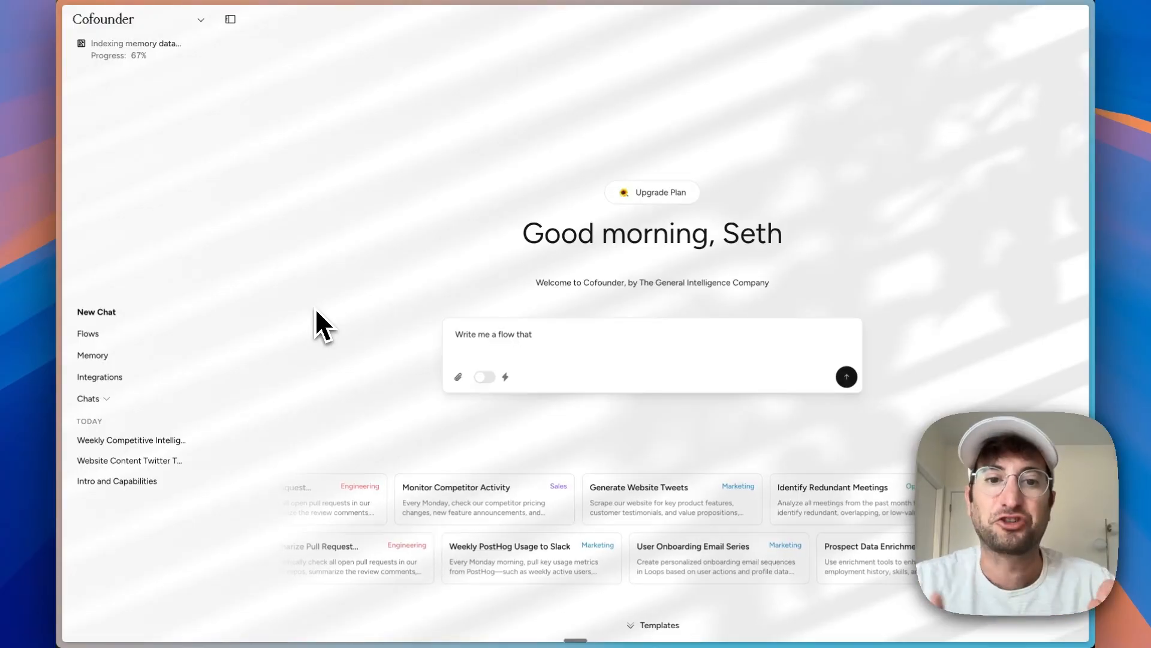
{"action": "mouse_move", "coordinate": [437, 334]}
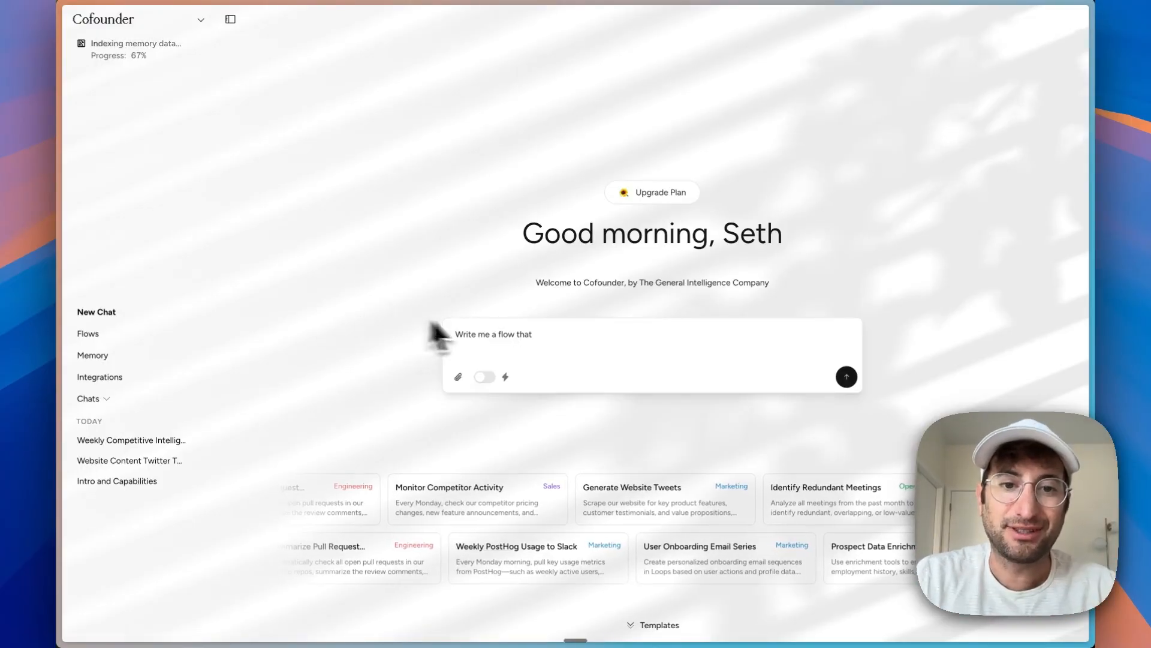